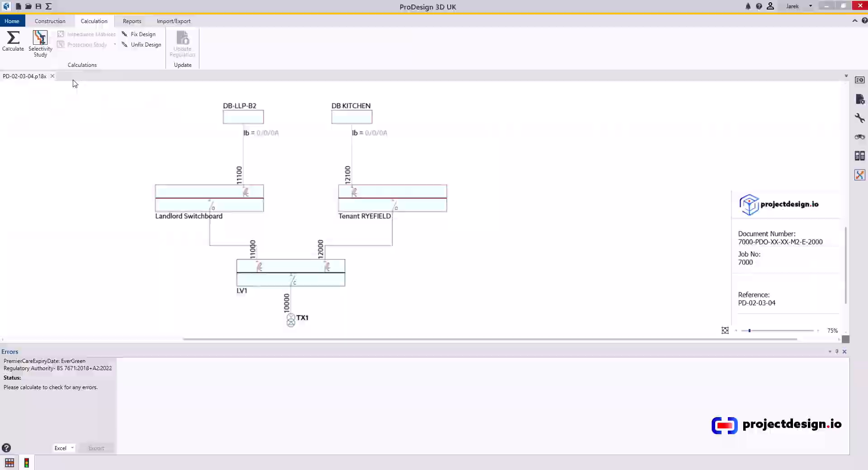
Scroll the LV1 schematic to review the switchboard busbars
{"action": "scroll", "scroll_direction": "down", "scroll_amount": 3}
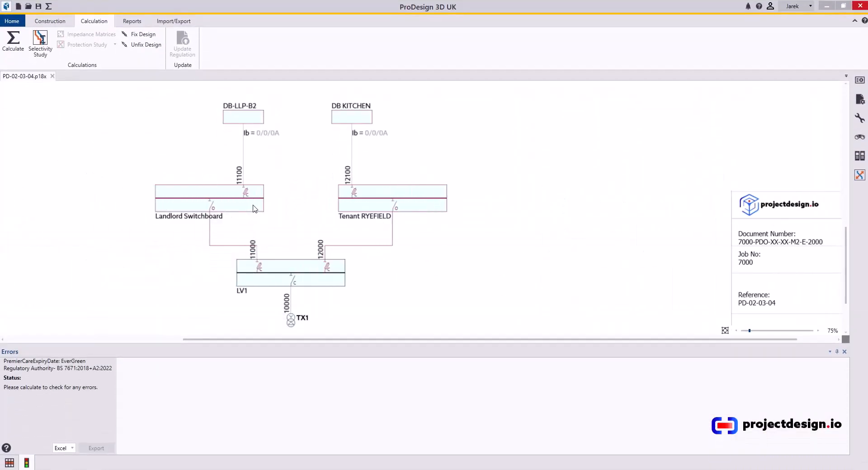
{"action": "mouse_move", "coordinate": [266, 207]}
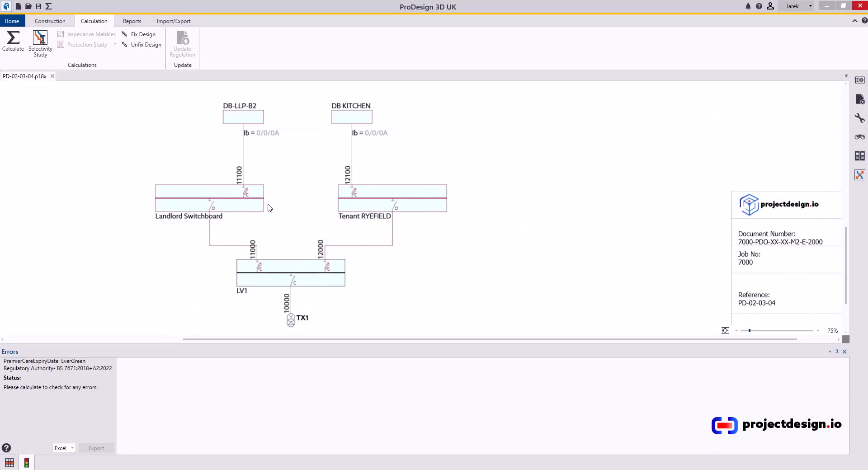
{"action": "mouse_move", "coordinate": [272, 208]}
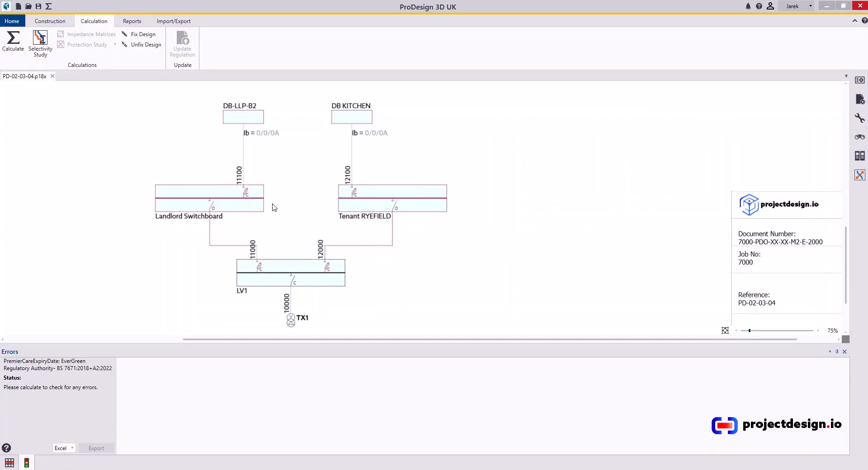
{"action": "mouse_move", "coordinate": [272, 206]}
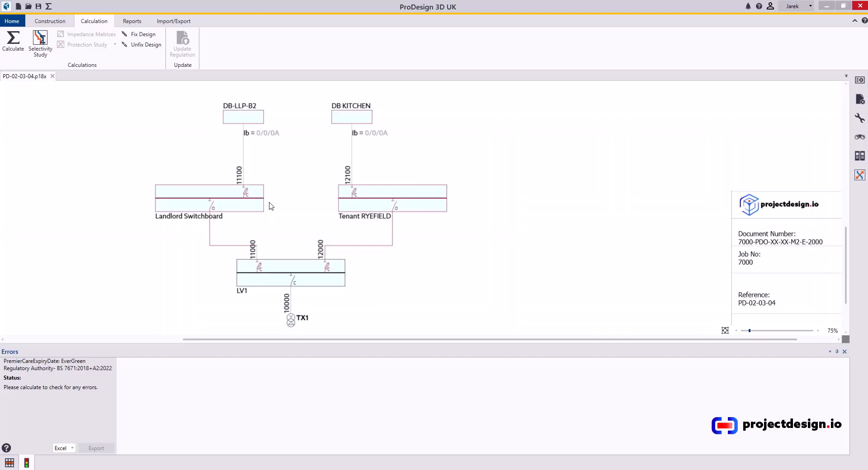
{"action": "mouse_move", "coordinate": [256, 198]}
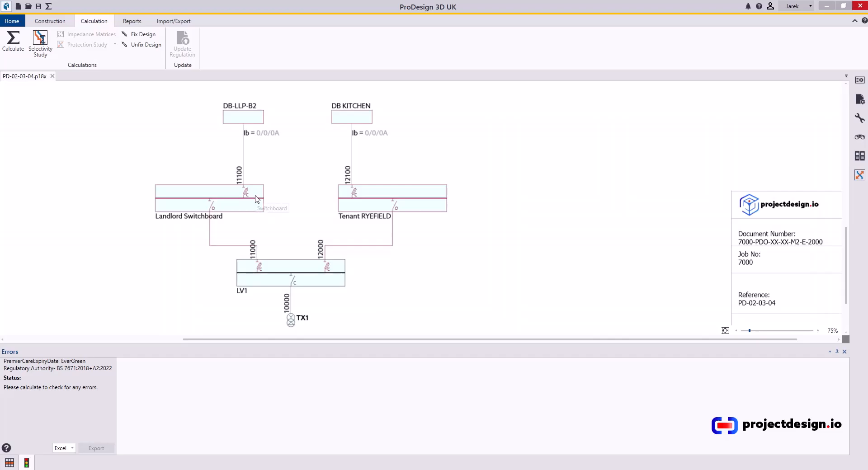
{"action": "mouse_move", "coordinate": [306, 203]}
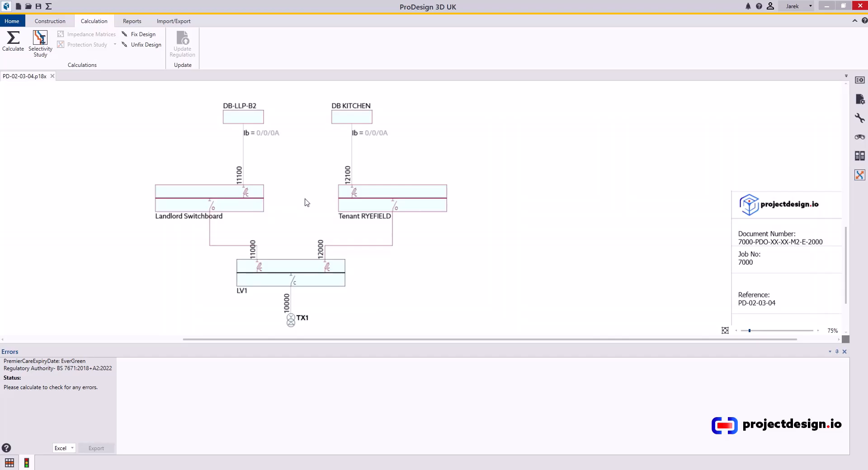
{"action": "mouse_move", "coordinate": [300, 200]}
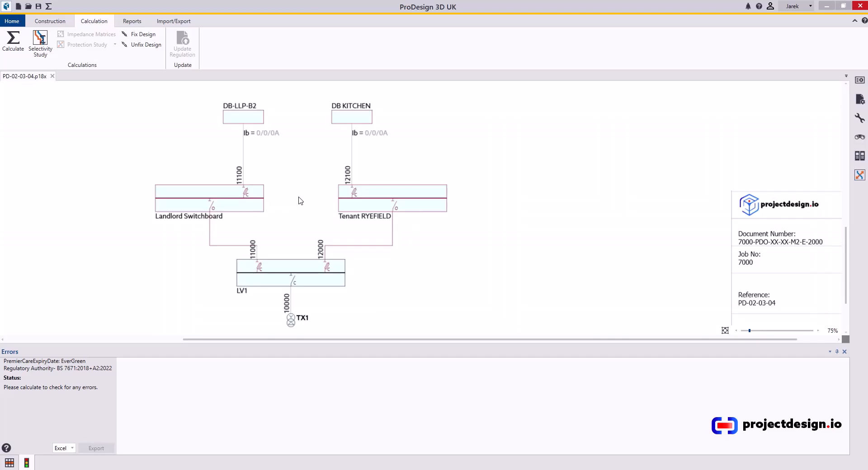
{"action": "mouse_move", "coordinate": [213, 209]}
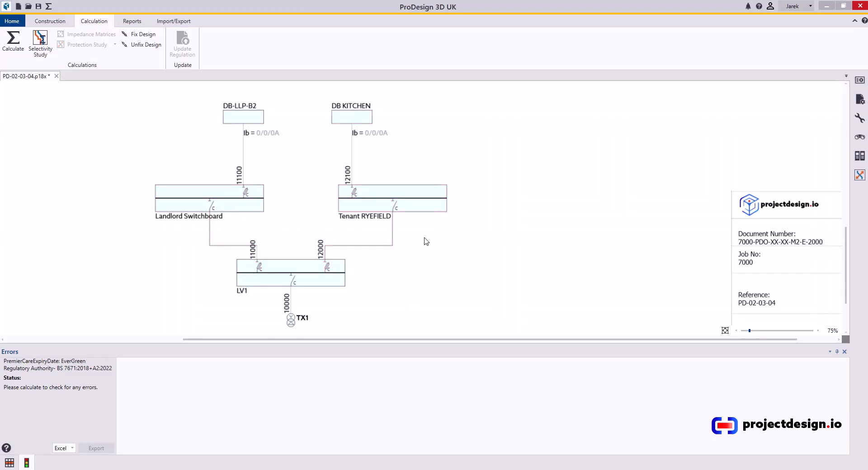
{"action": "mouse_move", "coordinate": [40, 44]}
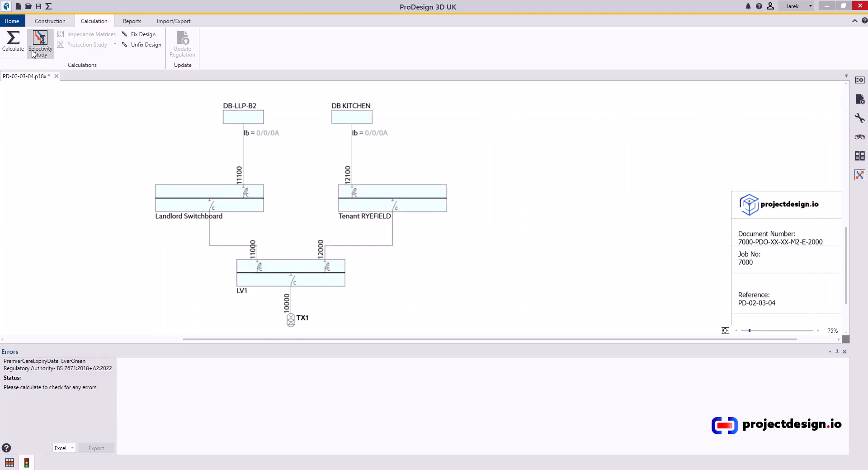
Generate an Energy-based Selectivity report covering every board selected from the list
{"action": "left_click", "coordinate": [132, 21]}
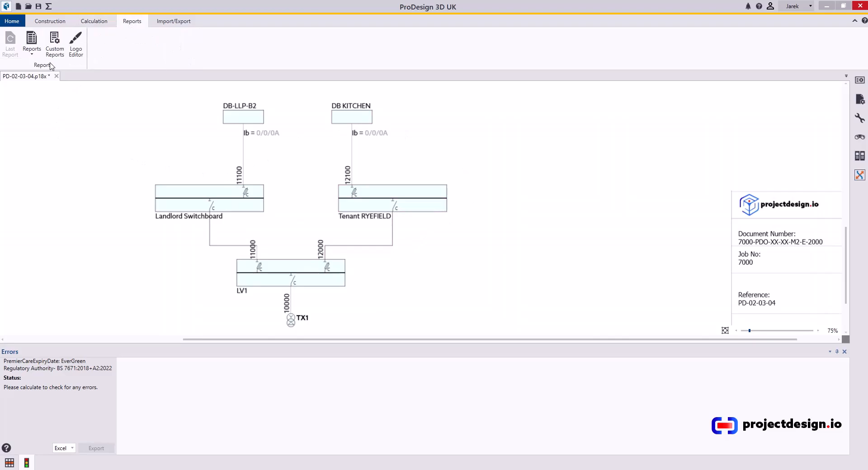
{"action": "left_click", "coordinate": [31, 44]}
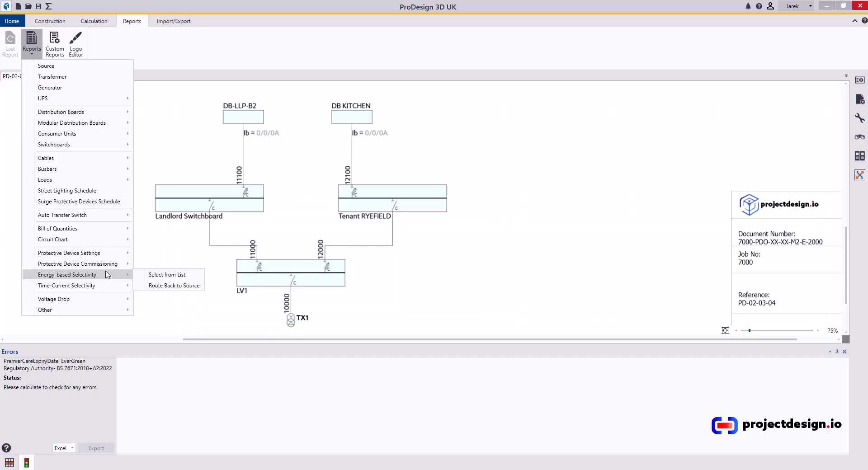
{"action": "left_click", "coordinate": [166, 275]}
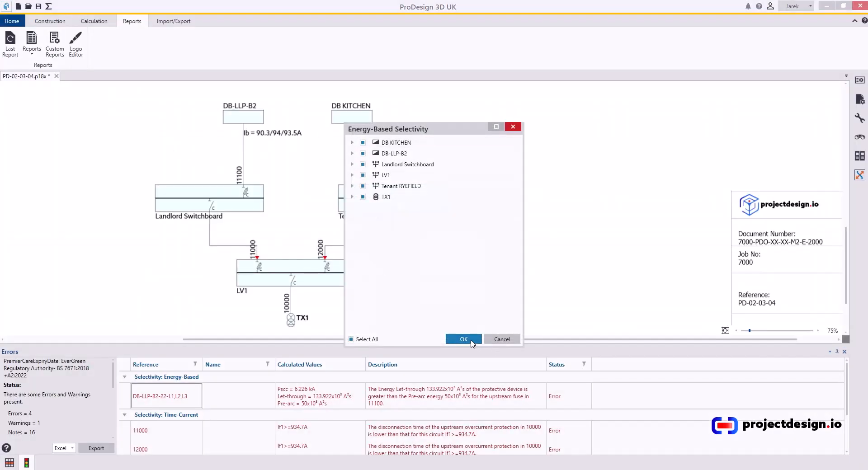
{"action": "left_click", "coordinate": [463, 338]}
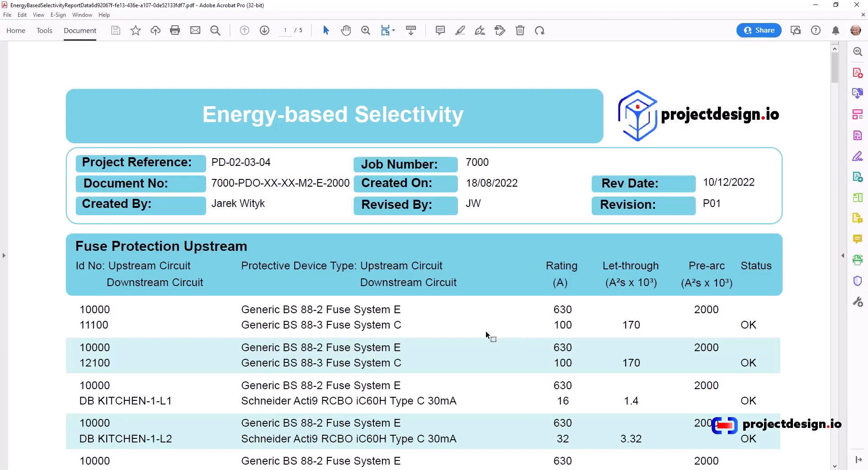
{"action": "scroll", "scroll_direction": "down", "scroll_amount": 3}
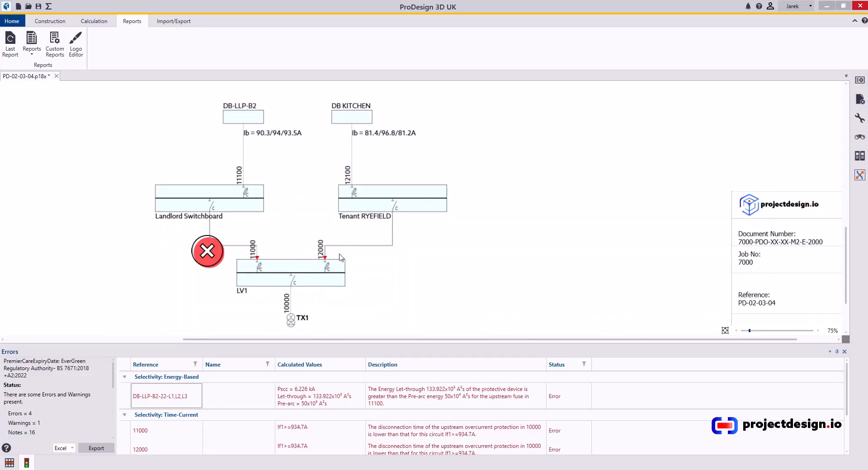
{"action": "double_click", "coordinate": [323, 257]}
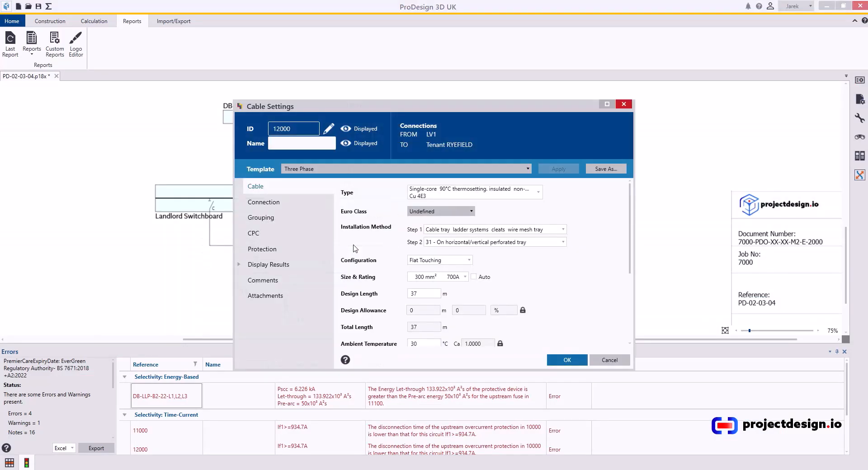
{"action": "left_click", "coordinate": [262, 249]}
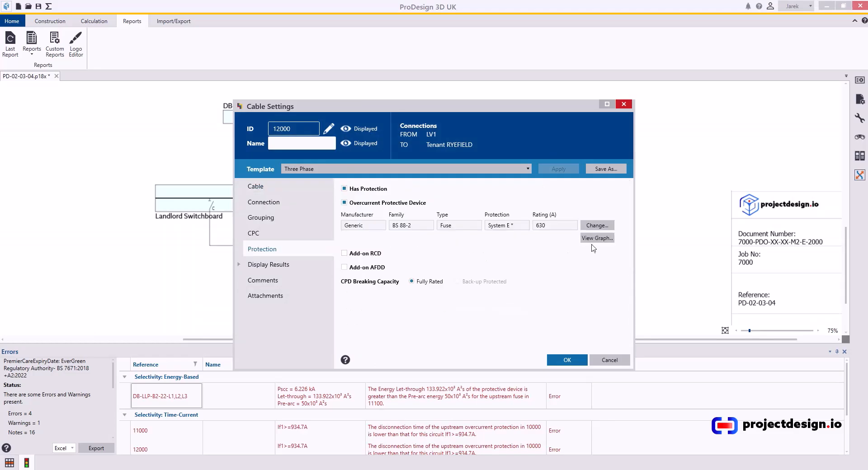
{"action": "left_click", "coordinate": [566, 359]}
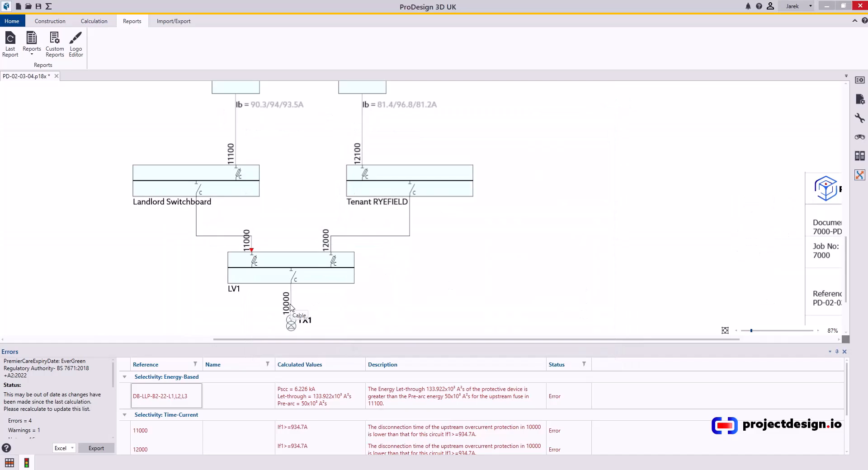
{"action": "double_click", "coordinate": [290, 322]}
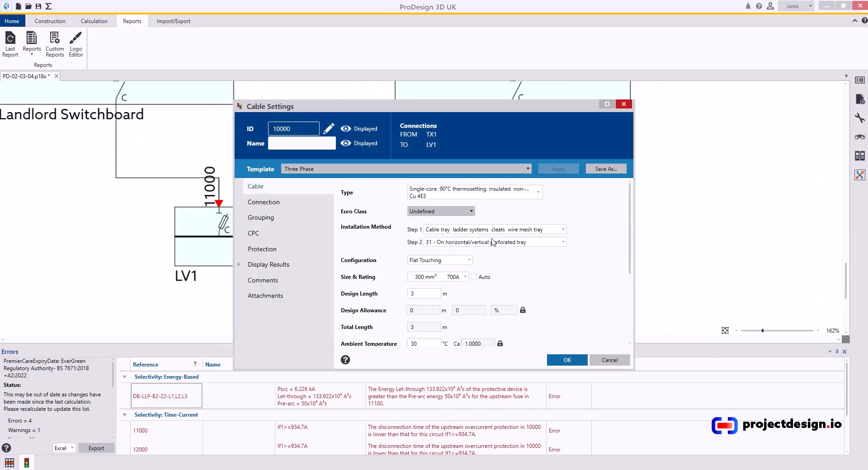
{"action": "left_click", "coordinate": [263, 248]}
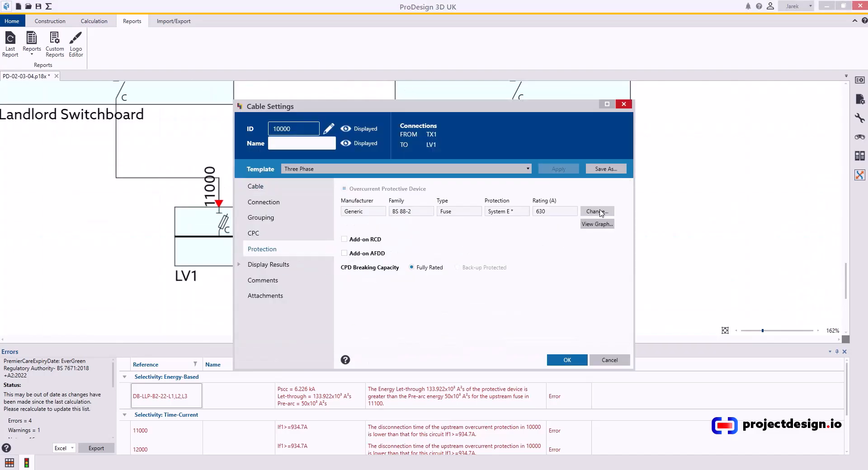
{"action": "left_click", "coordinate": [596, 223]}
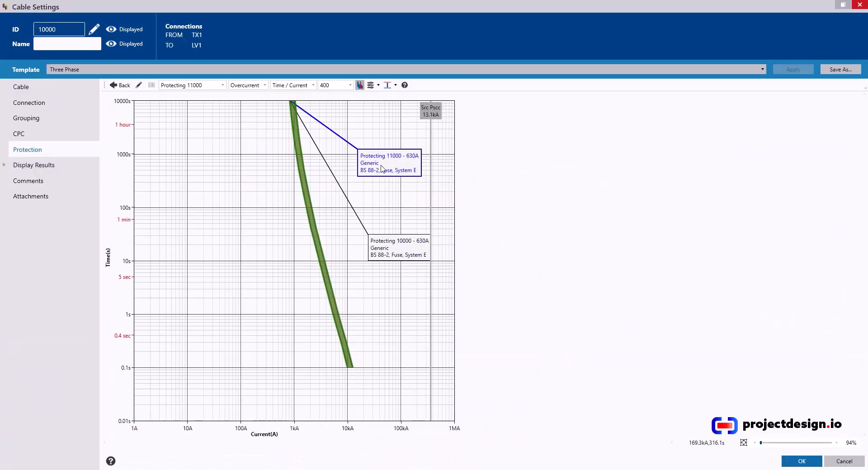
{"action": "mouse_move", "coordinate": [308, 254]}
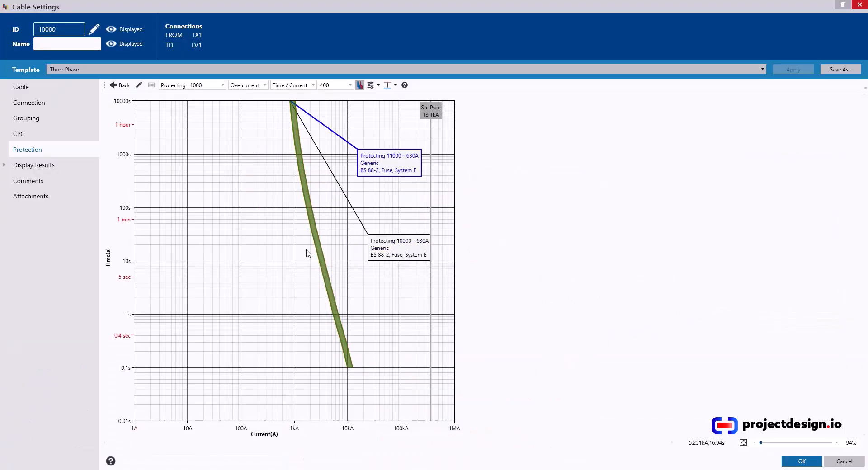
{"action": "mouse_move", "coordinate": [324, 232]}
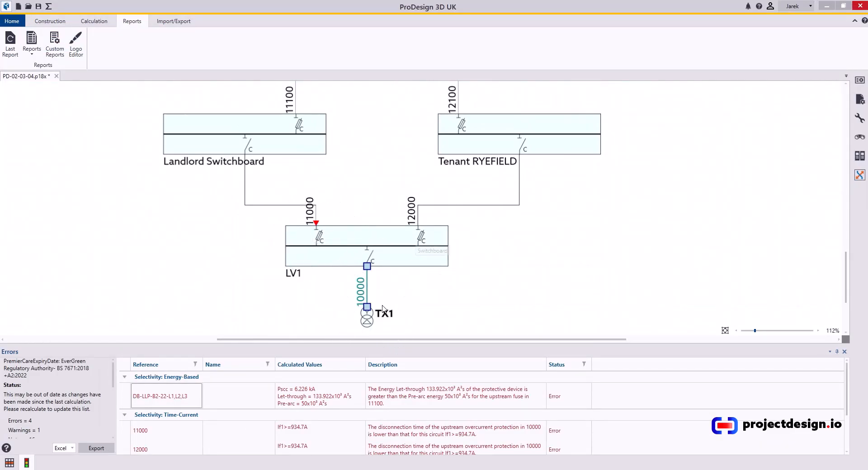
{"action": "mouse_move", "coordinate": [343, 258]}
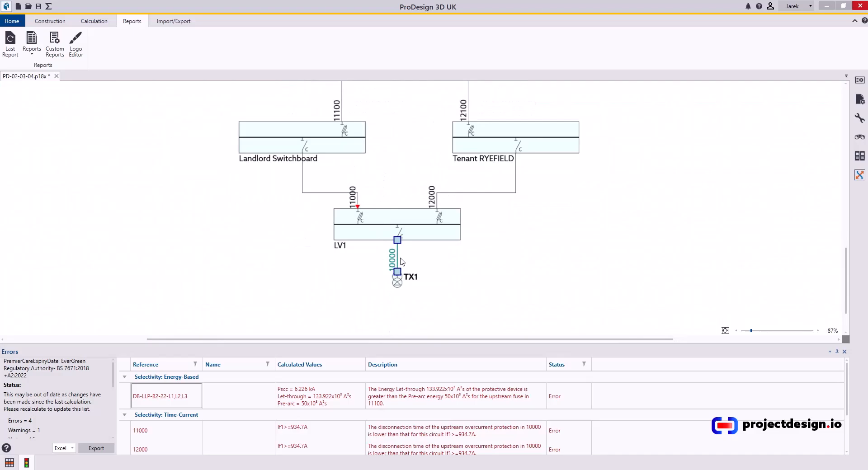
Review transformer TX1's settings and fault conditions, then reach cable 10000's protection
{"action": "double_click", "coordinate": [396, 275]}
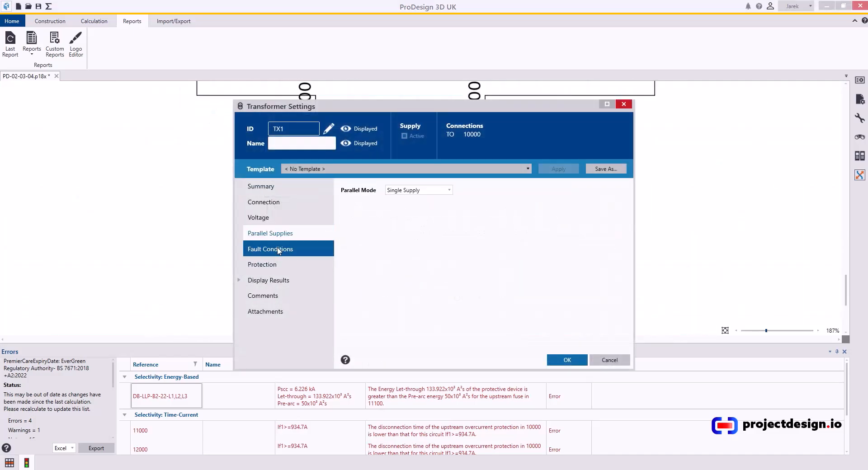
{"action": "left_click", "coordinate": [271, 249]}
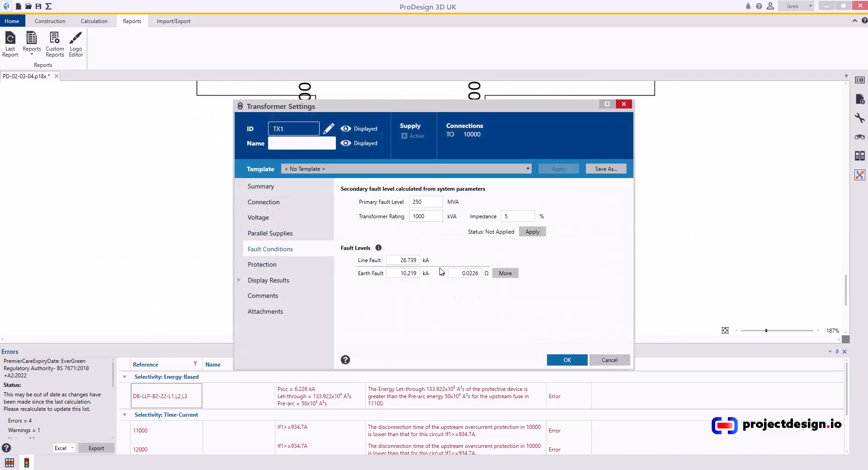
{"action": "left_click", "coordinate": [472, 134]}
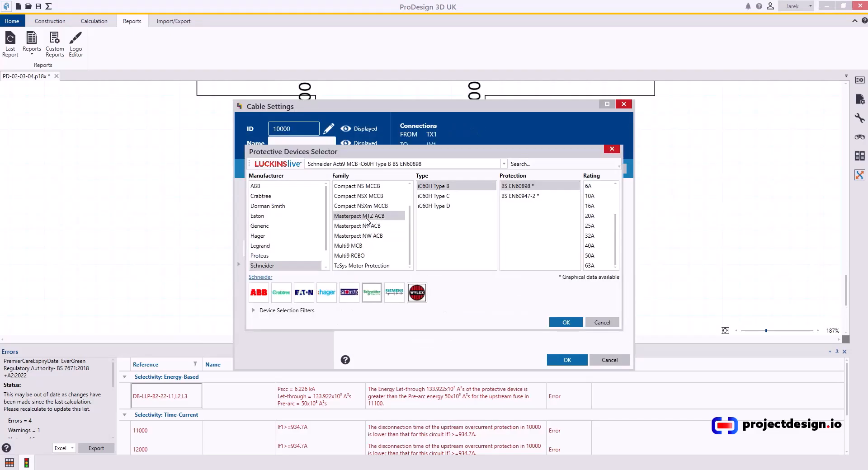
Give cable 10000 a Schneider Masterpact NW16 H1 breaker rated 1600A
{"action": "left_click", "coordinate": [358, 235]}
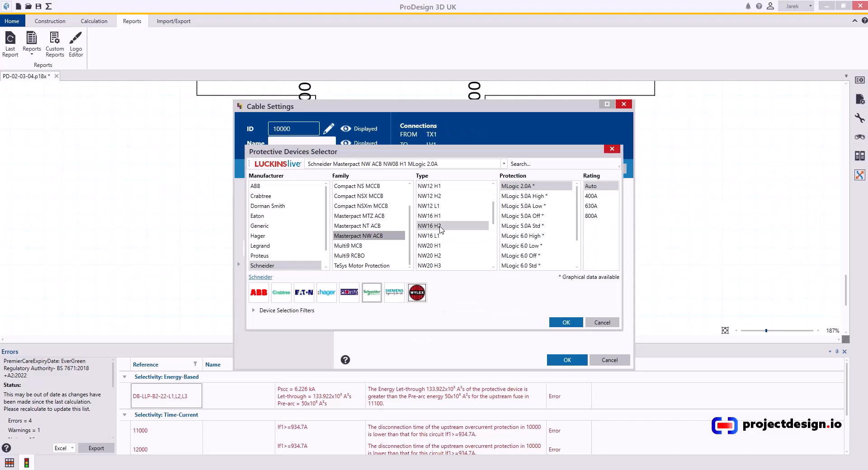
{"action": "left_click", "coordinate": [428, 215]}
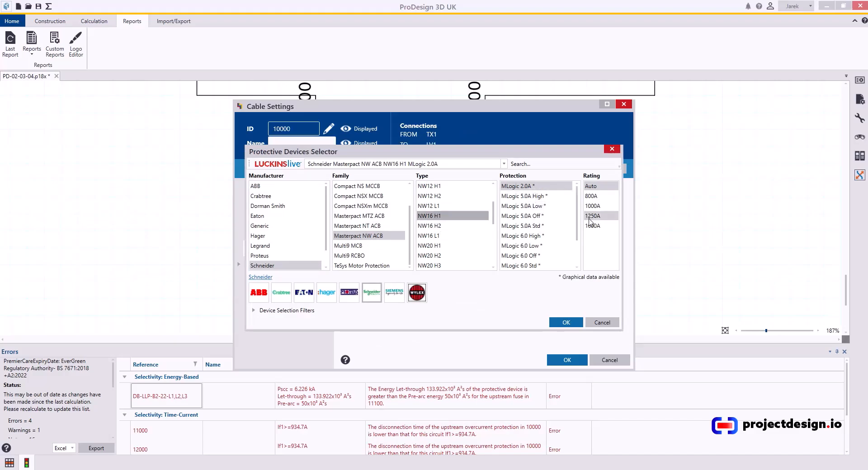
{"action": "left_click", "coordinate": [566, 321]}
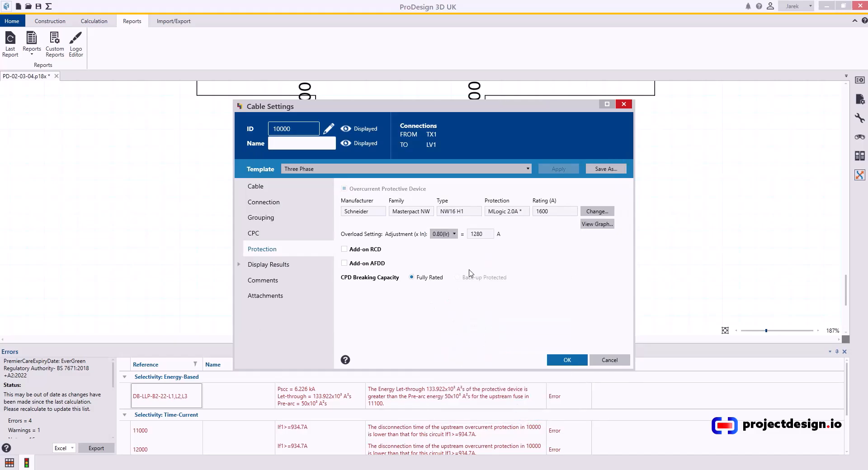
{"action": "mouse_move", "coordinate": [482, 246]}
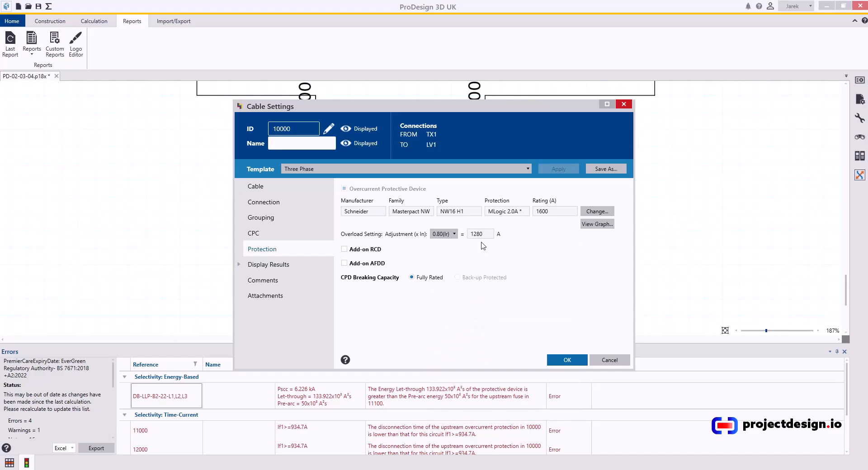
{"action": "left_click", "coordinate": [255, 186]}
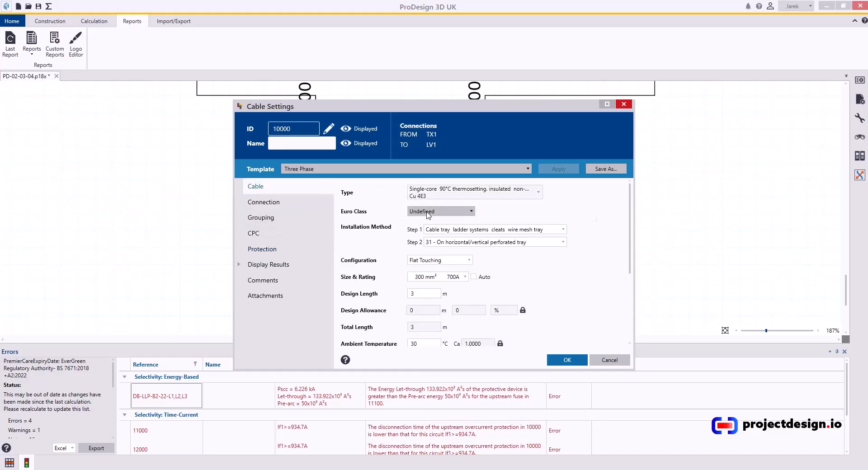
Make cable 10000 a 70°C thermoplastic non-mag armoured Cu cable, on a ladder, 400 mm²
{"action": "type", "text": "non-mag"}
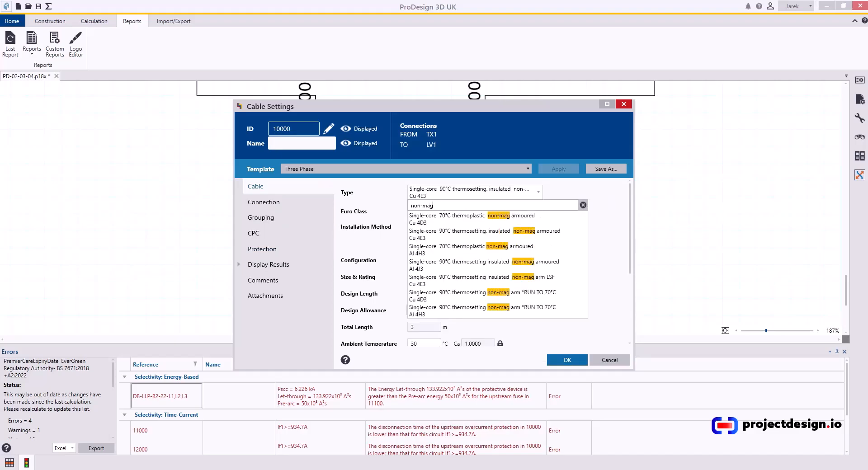
{"action": "mouse_move", "coordinate": [435, 219]}
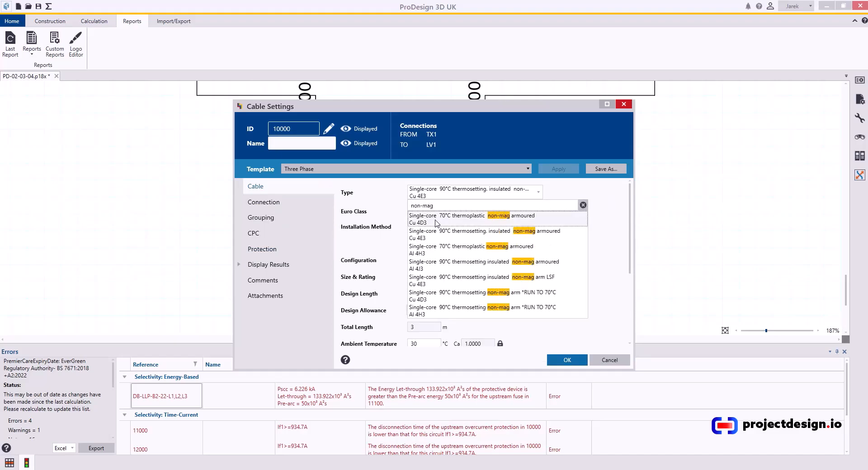
{"action": "left_click", "coordinate": [470, 219]}
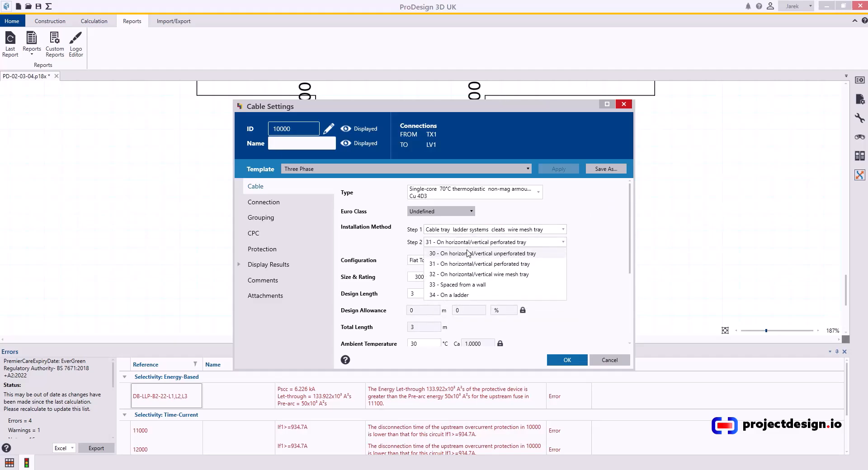
{"action": "left_click", "coordinate": [448, 295]}
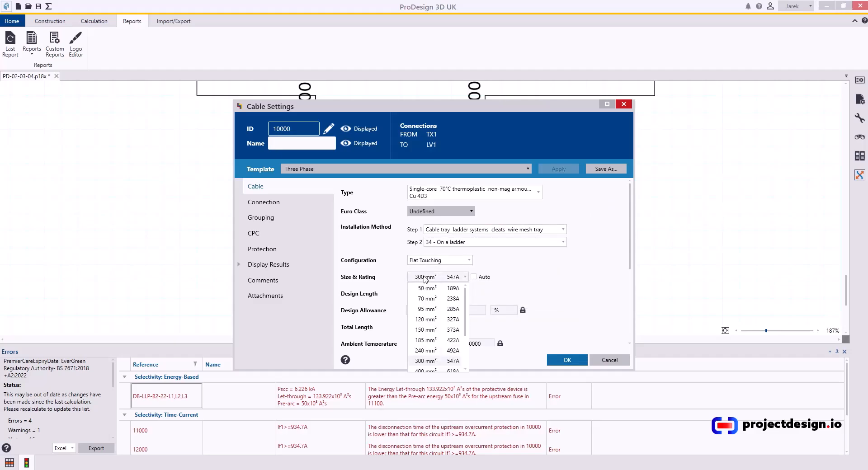
{"action": "left_click", "coordinate": [424, 371]}
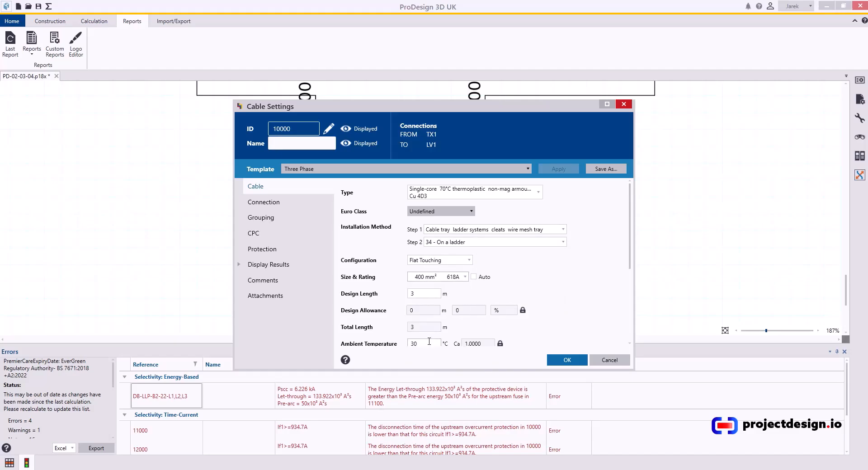
Review grouping, protective conductor and protective device pages, then confirm the cable changes
{"action": "left_click", "coordinate": [260, 217]}
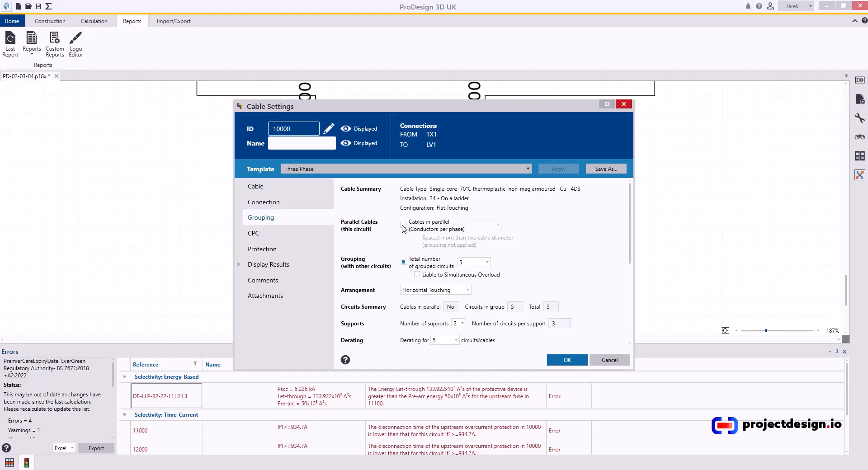
{"action": "left_click", "coordinate": [403, 225]}
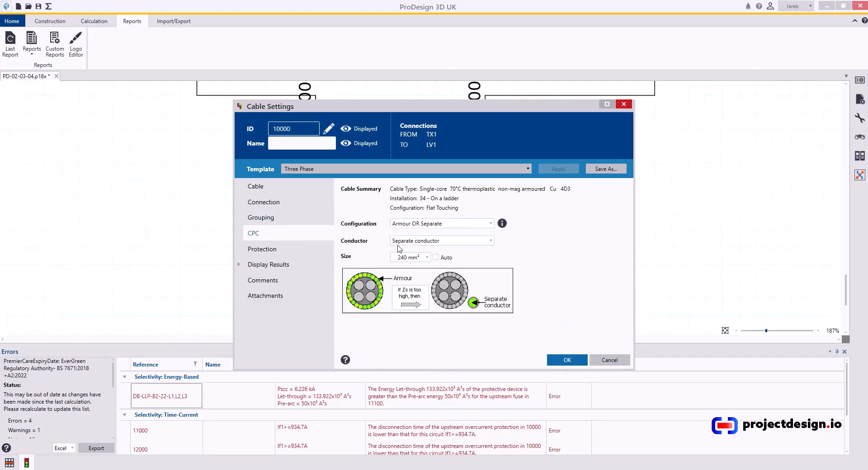
{"action": "left_click", "coordinate": [426, 256]}
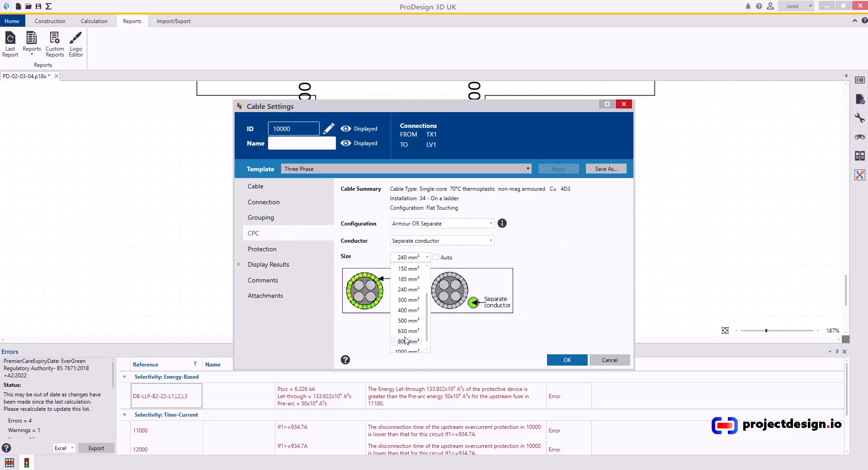
{"action": "left_click", "coordinate": [262, 248]}
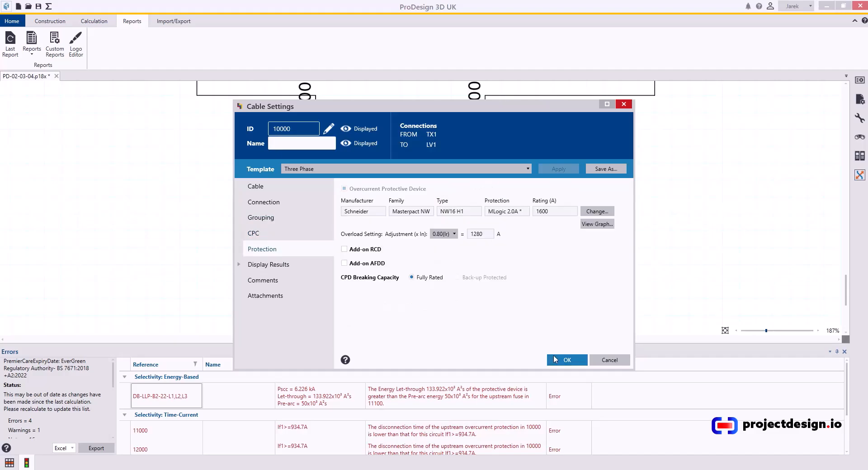
{"action": "left_click", "coordinate": [565, 360]}
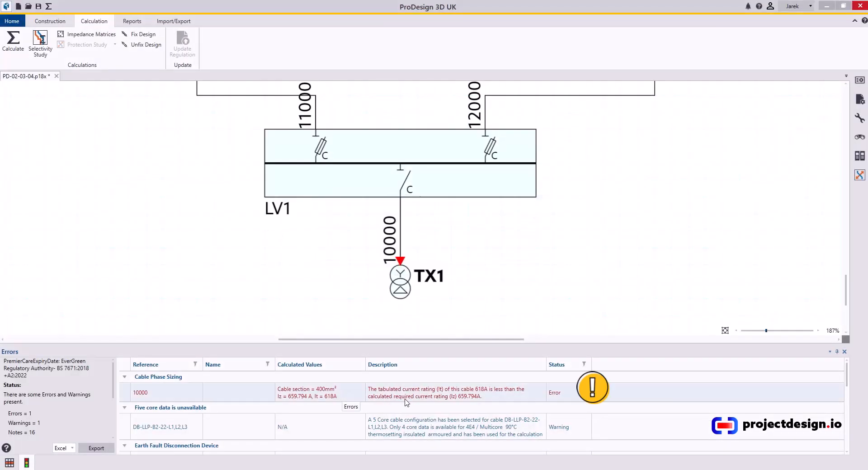
{"action": "mouse_move", "coordinate": [496, 399]}
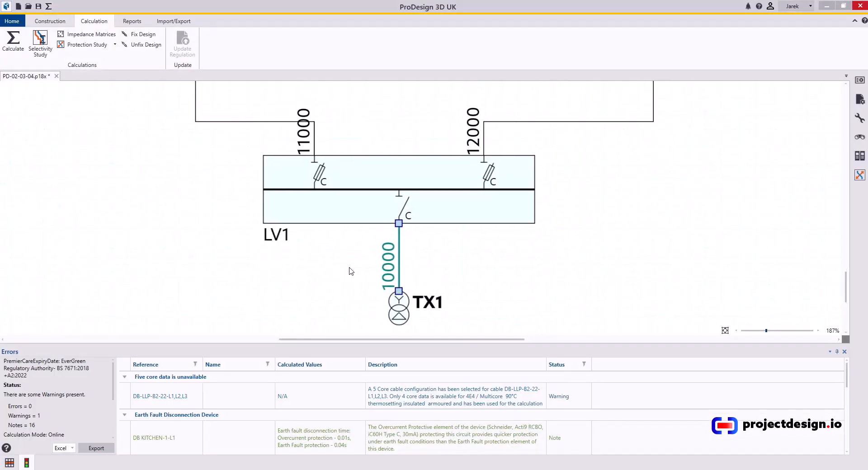
{"action": "mouse_move", "coordinate": [443, 313]}
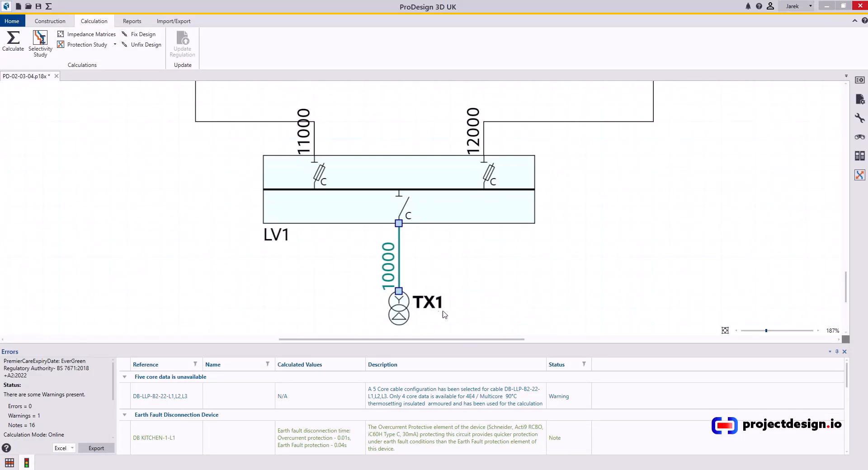
{"action": "mouse_move", "coordinate": [399, 308]}
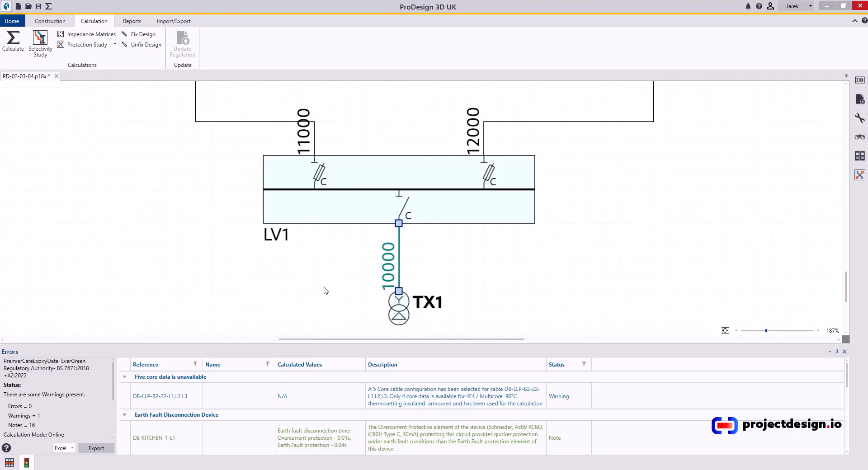
{"action": "mouse_move", "coordinate": [359, 271]}
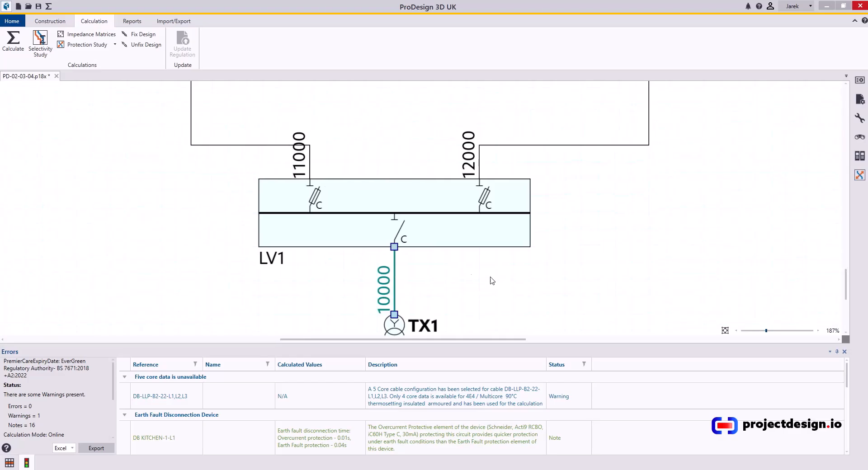
Scroll the Errors panel to check the recalculated results
{"action": "scroll", "scroll_direction": "down", "scroll_amount": 3}
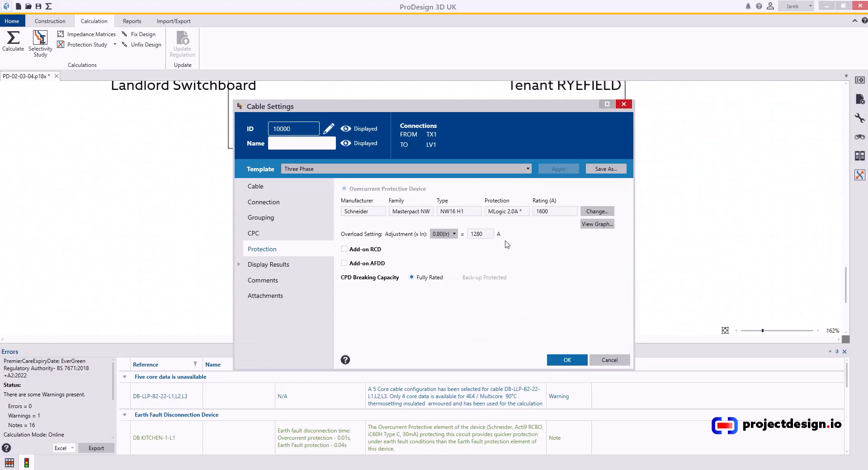
{"action": "left_click", "coordinate": [596, 223]}
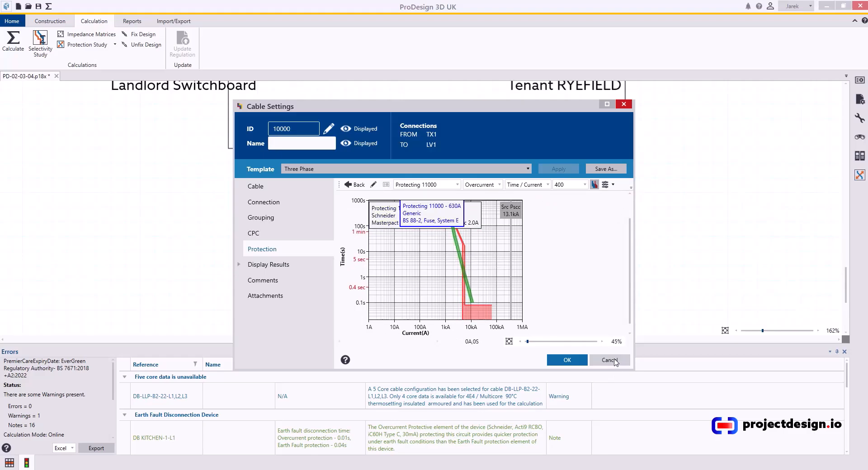
{"action": "left_click", "coordinate": [608, 360]}
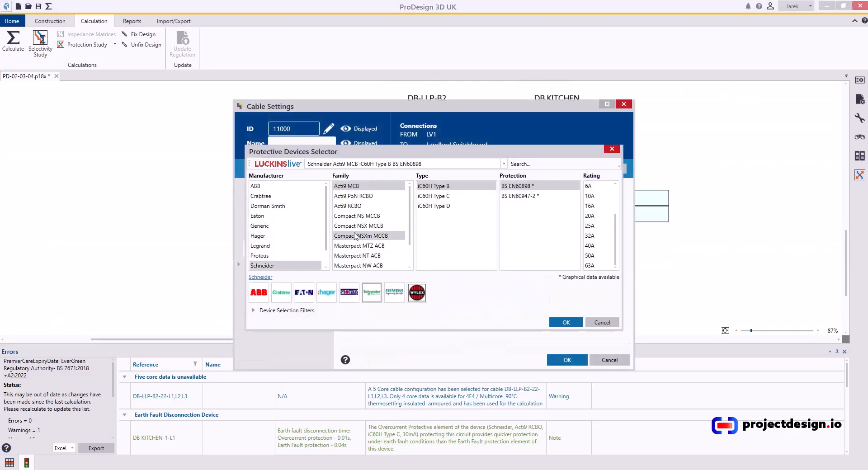
Give cable 11000 a Schneider Compact NSX Micrologic 2.3 breaker rated 400A
{"action": "left_click", "coordinate": [358, 225]}
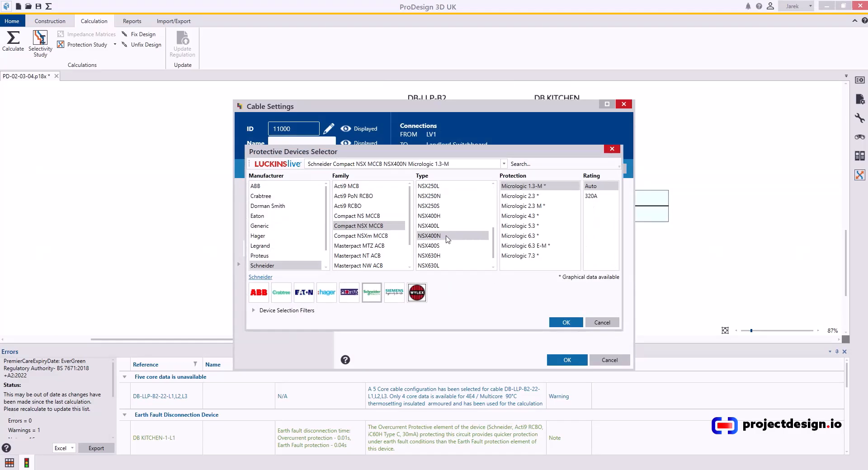
{"action": "left_click", "coordinate": [519, 195]}
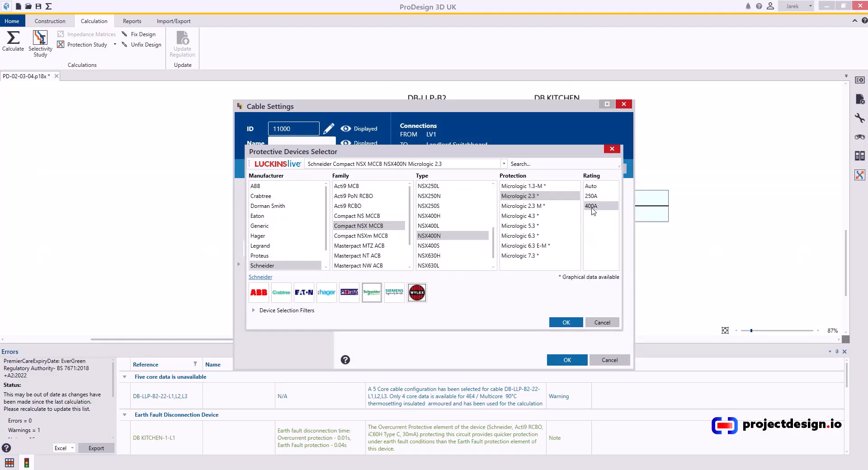
{"action": "left_click", "coordinate": [565, 322]}
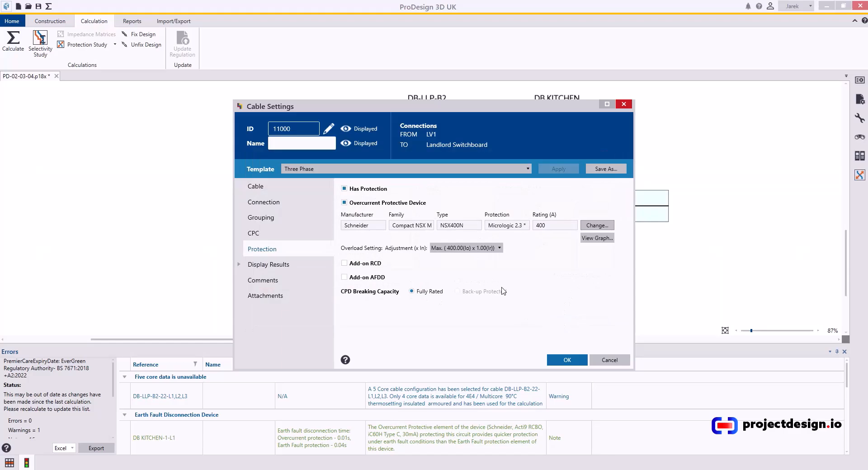
{"action": "left_click", "coordinate": [566, 360]}
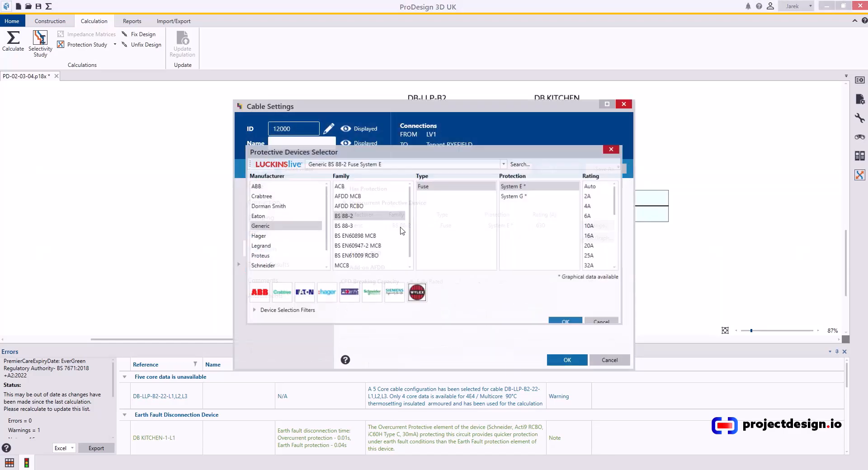
Assign cable 12000 a Schneider NSX400N breaker and deselect it on the schematic
{"action": "left_click", "coordinate": [263, 265]}
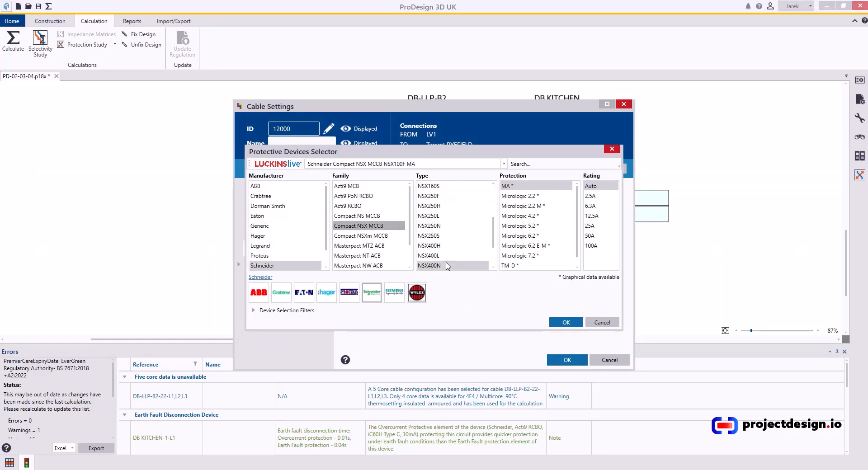
{"action": "left_click", "coordinate": [428, 265]}
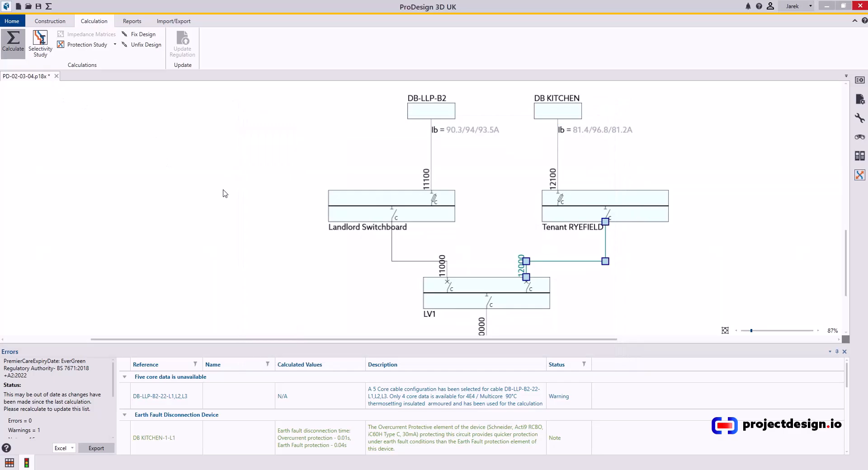
{"action": "left_click", "coordinate": [12, 43]}
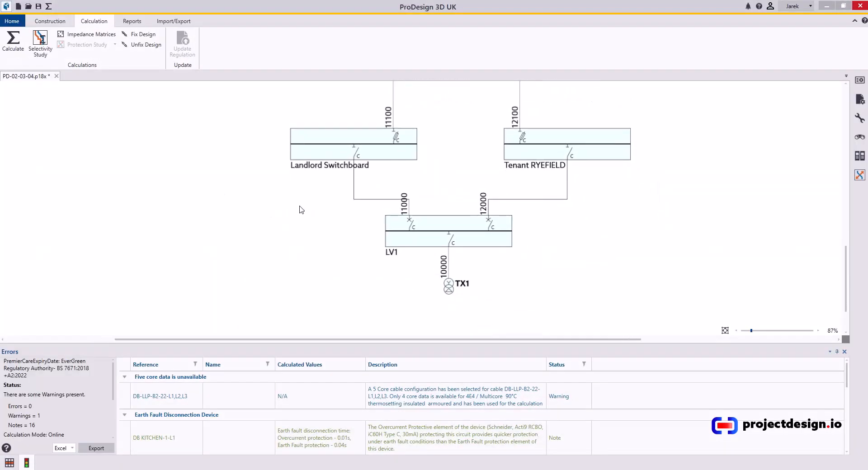
Run the Energy-Based Selectivity check and locate the DB-LLP-B2 let-through error
{"action": "left_click", "coordinate": [132, 21]}
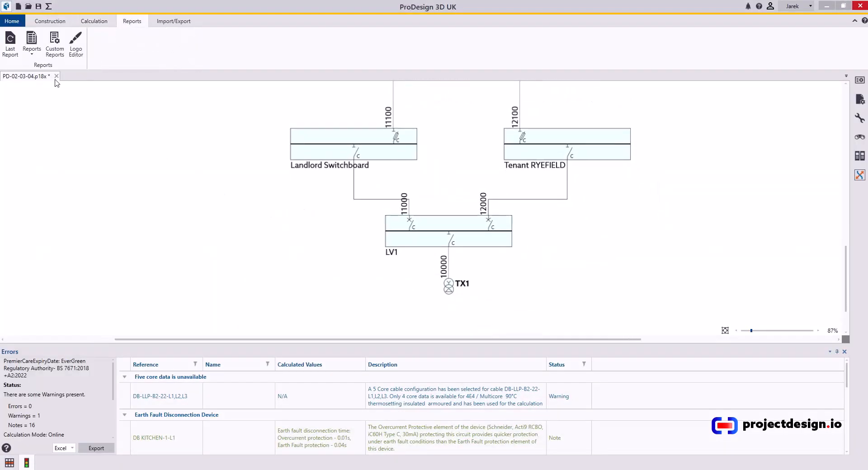
{"action": "left_click", "coordinate": [31, 44]}
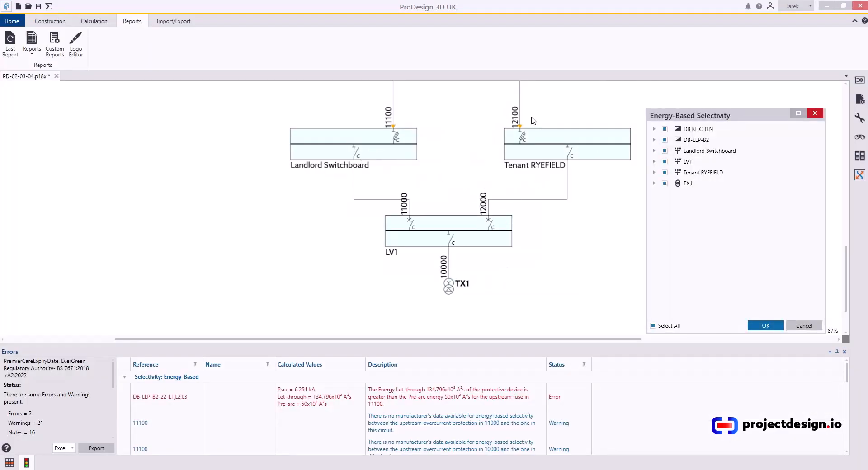
{"action": "mouse_move", "coordinate": [341, 412]}
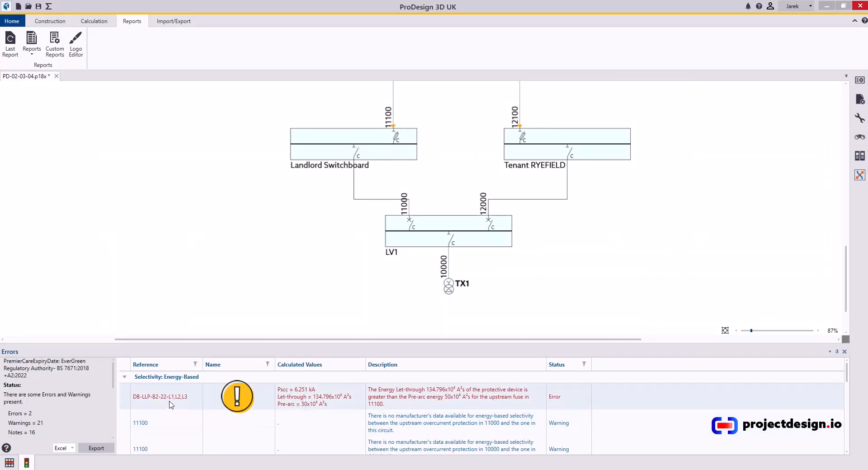
{"action": "left_click", "coordinate": [161, 397]}
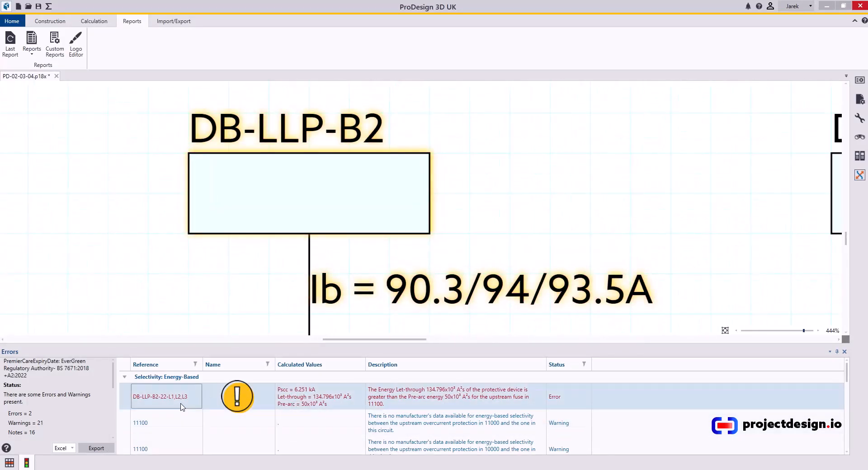
{"action": "scroll", "scroll_direction": "down", "scroll_amount": 3}
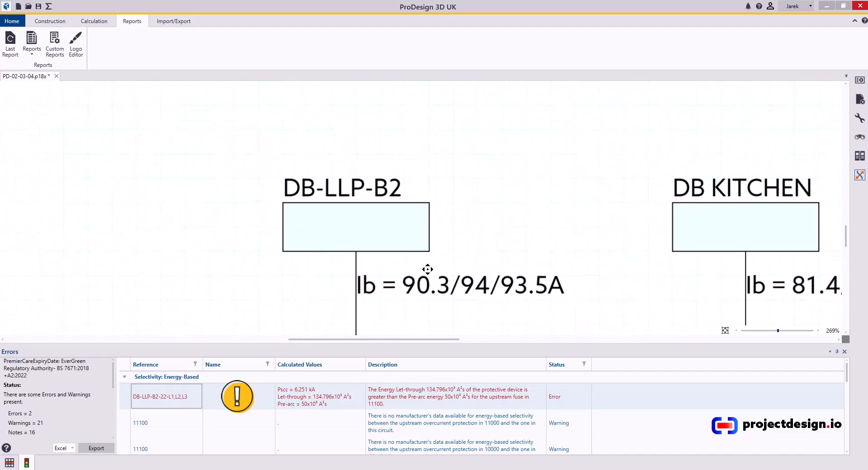
{"action": "scroll", "scroll_direction": "down", "scroll_amount": 3}
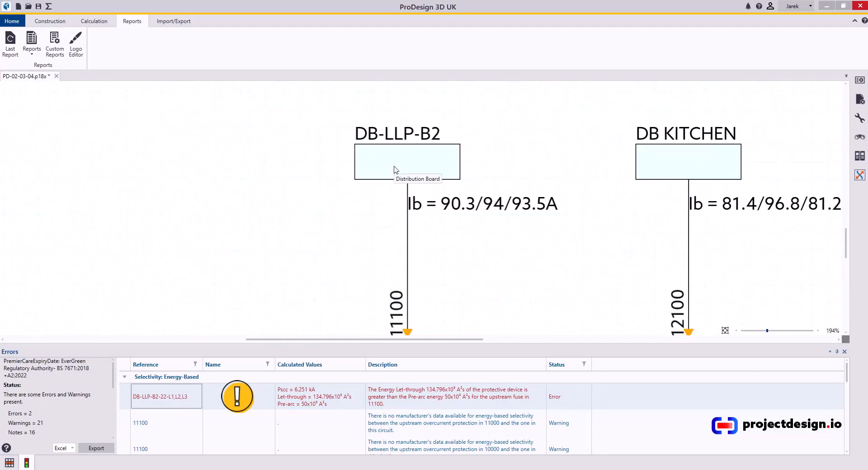
Reach the way 22 future provision circuit in DB-LLP-B2's circuits list
{"action": "double_click", "coordinate": [407, 162]}
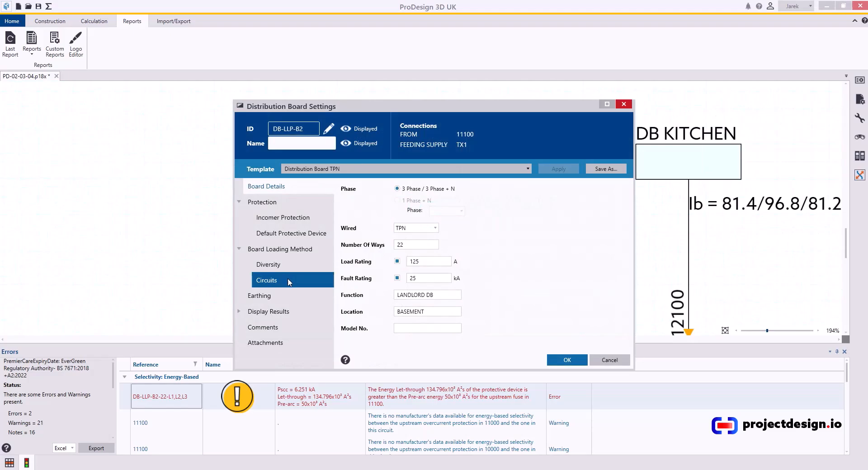
{"action": "left_click", "coordinate": [266, 280]}
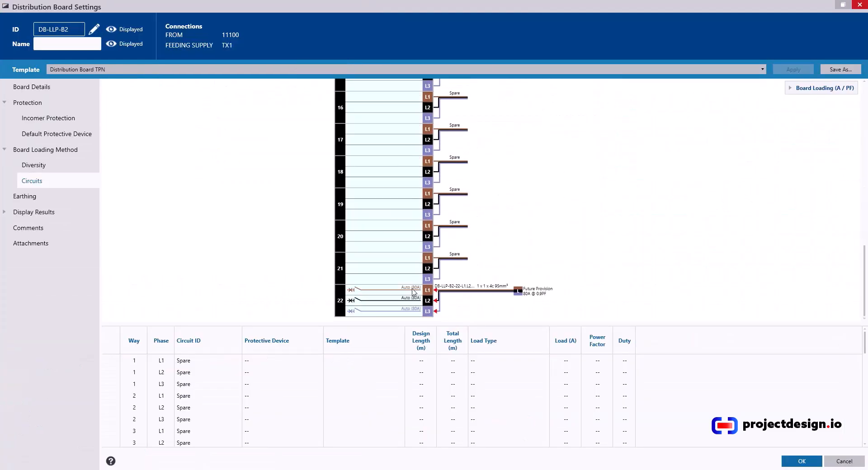
{"action": "mouse_move", "coordinate": [543, 293]}
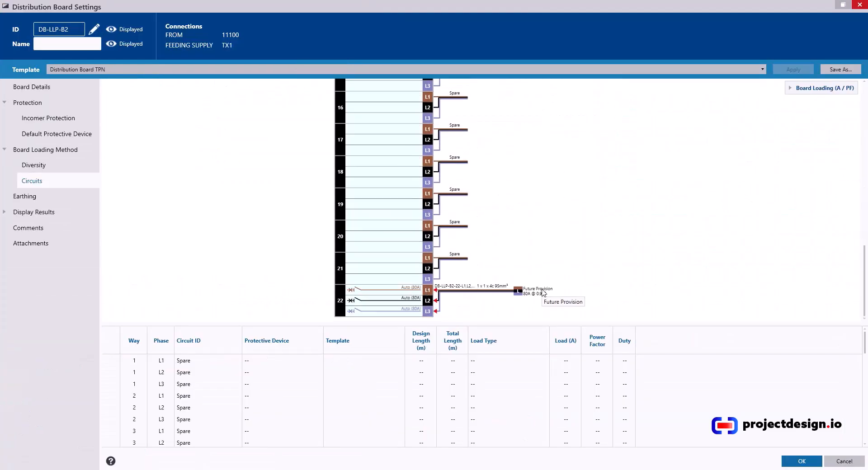
{"action": "double_click", "coordinate": [517, 291]}
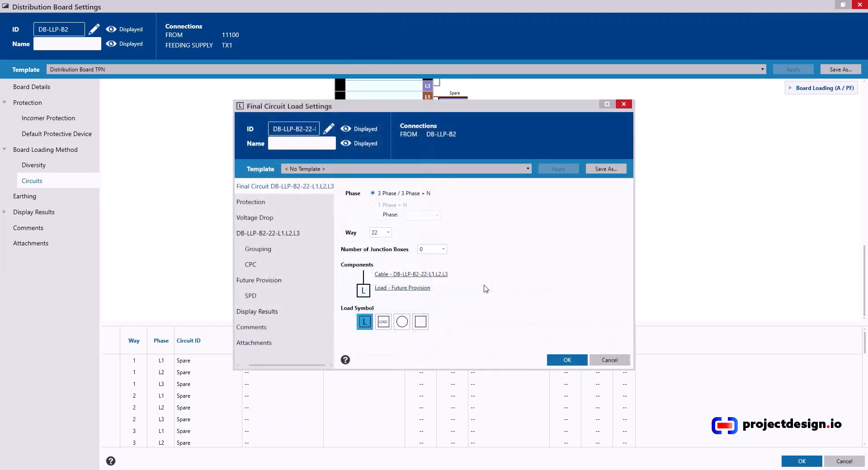
Review way 22's protection, grouping, Future Provision and 95 mm² cable pages, then confirm the board
{"action": "left_click", "coordinate": [250, 201]}
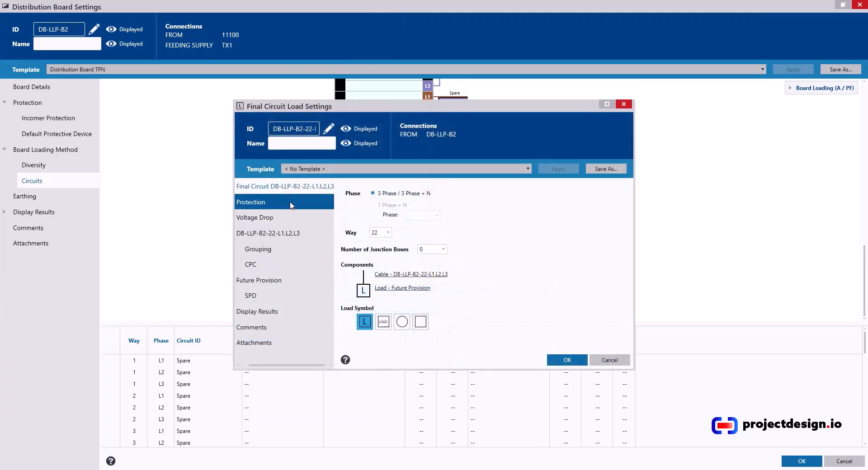
{"action": "left_click", "coordinate": [250, 202]}
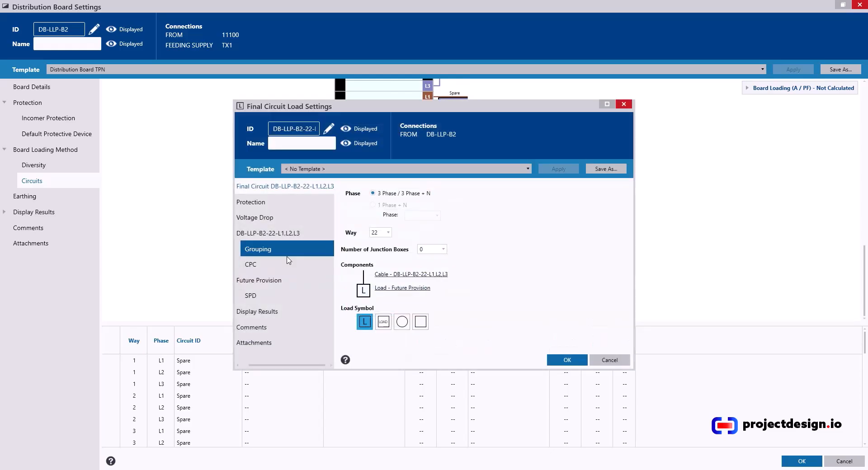
{"action": "left_click", "coordinate": [259, 280]}
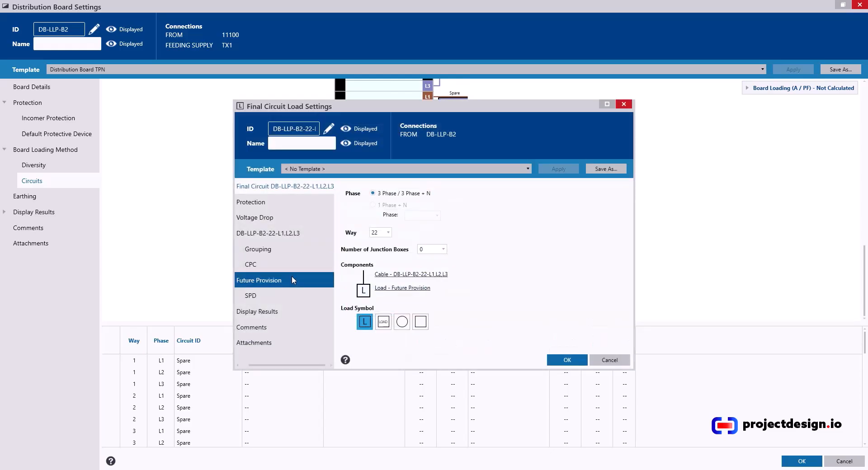
{"action": "left_click", "coordinate": [267, 233]}
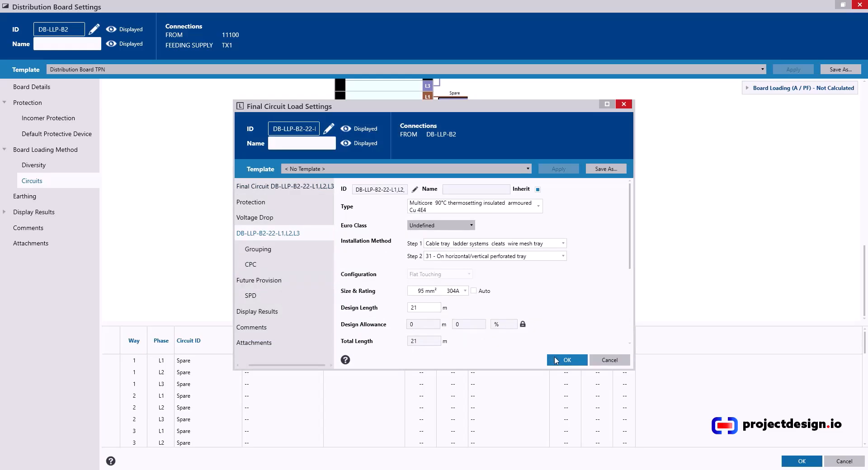
{"action": "left_click", "coordinate": [565, 360]}
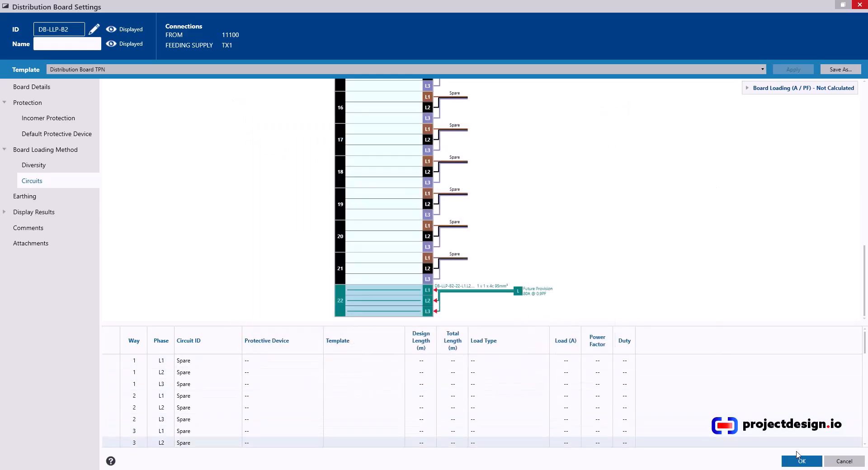
{"action": "left_click", "coordinate": [801, 461]}
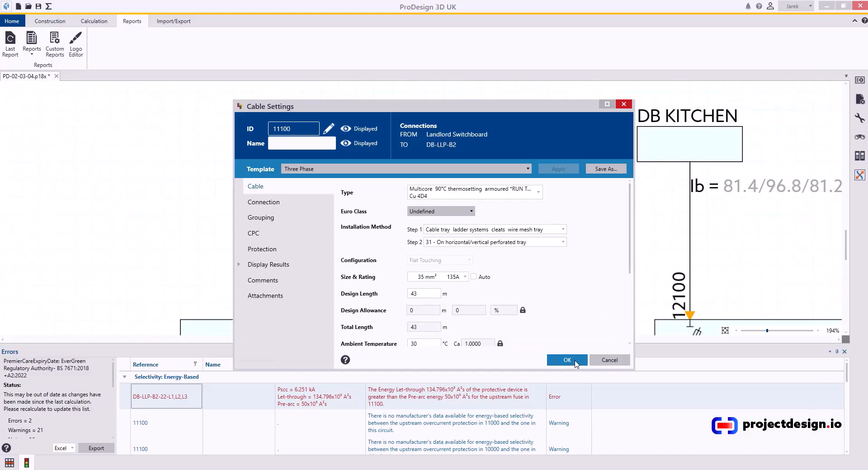
{"action": "mouse_move", "coordinate": [564, 360]}
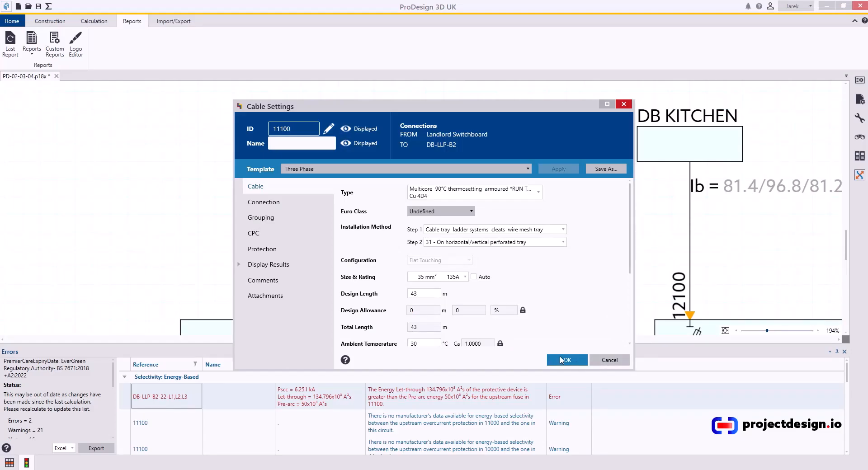
Close cable 11100's settings and bring up the calculation tools
{"action": "left_click", "coordinate": [565, 360]}
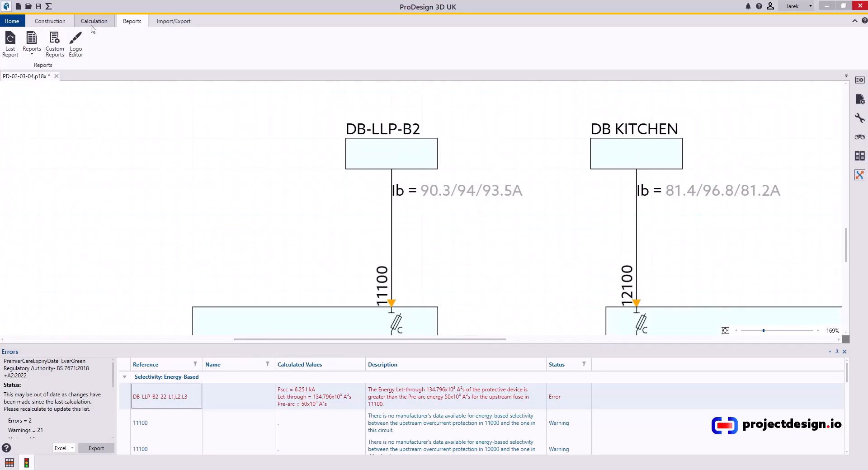
{"action": "left_click", "coordinate": [93, 21]}
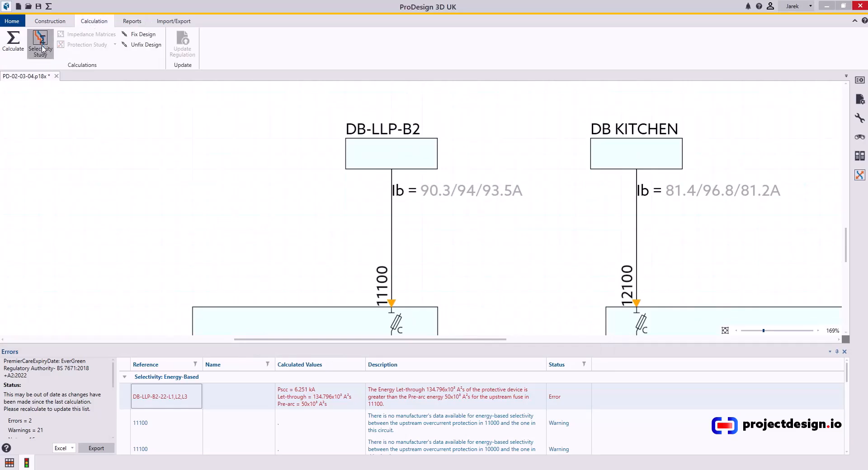
Rerun the selectivity study and check the Errors panel shows 0 errors
{"action": "left_click", "coordinate": [13, 44]}
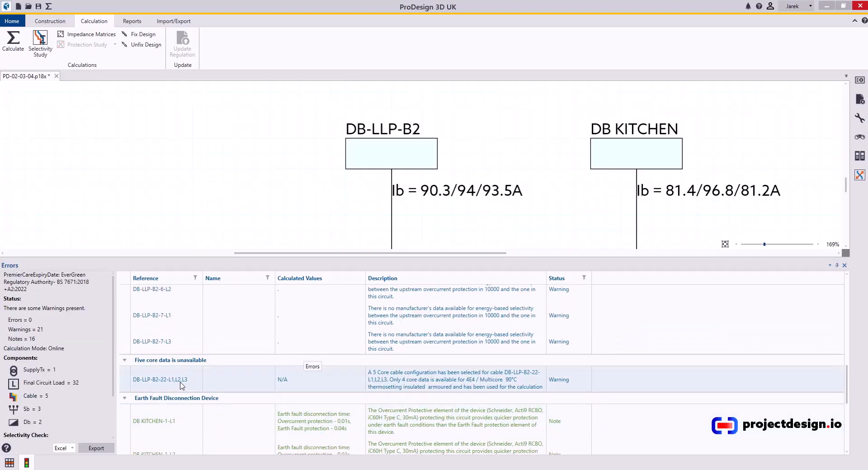
{"action": "scroll", "scroll_direction": "up", "scroll_amount": 3}
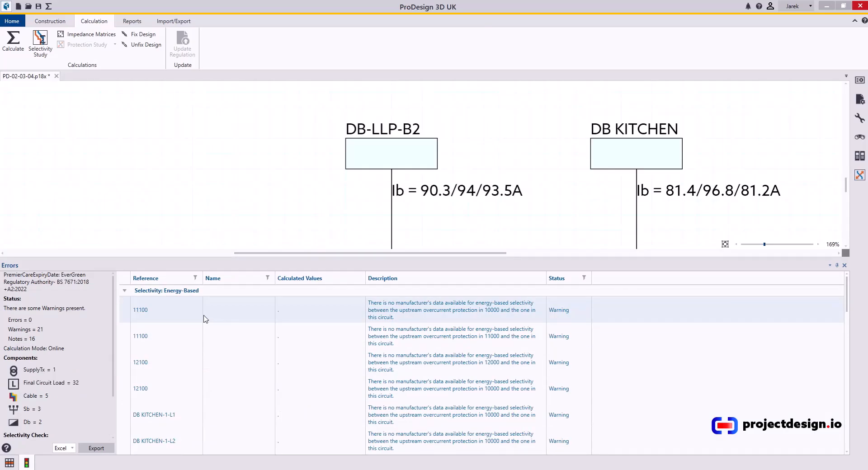
{"action": "mouse_move", "coordinate": [479, 316]}
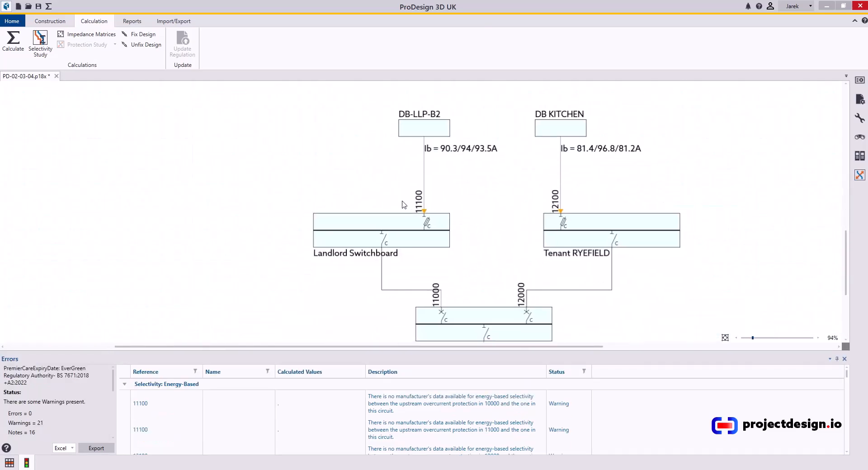
{"action": "double_click", "coordinate": [419, 196]}
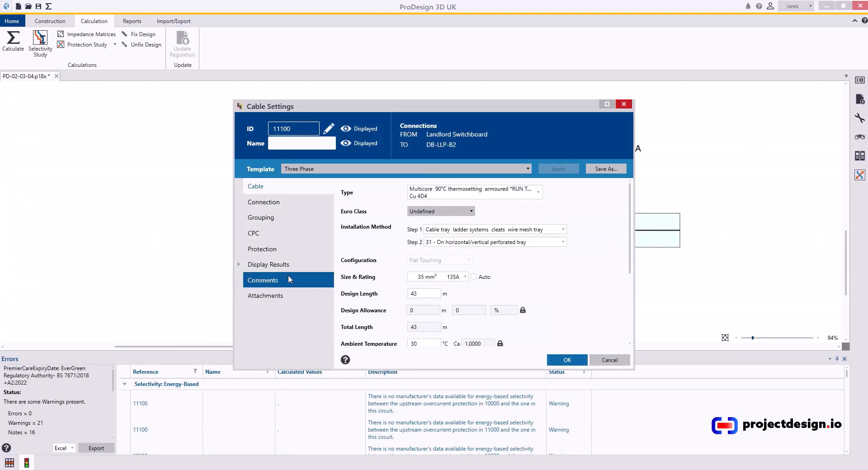
{"action": "left_click", "coordinate": [262, 249]}
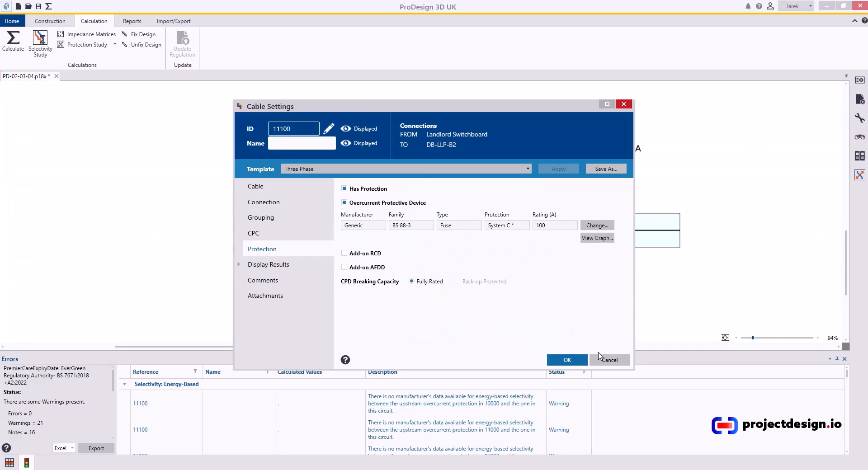
{"action": "left_click", "coordinate": [567, 360]}
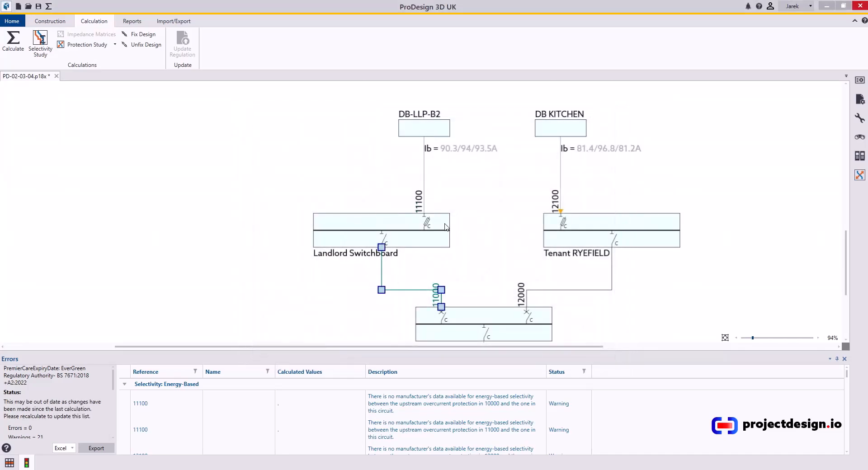
{"action": "mouse_move", "coordinate": [443, 221]}
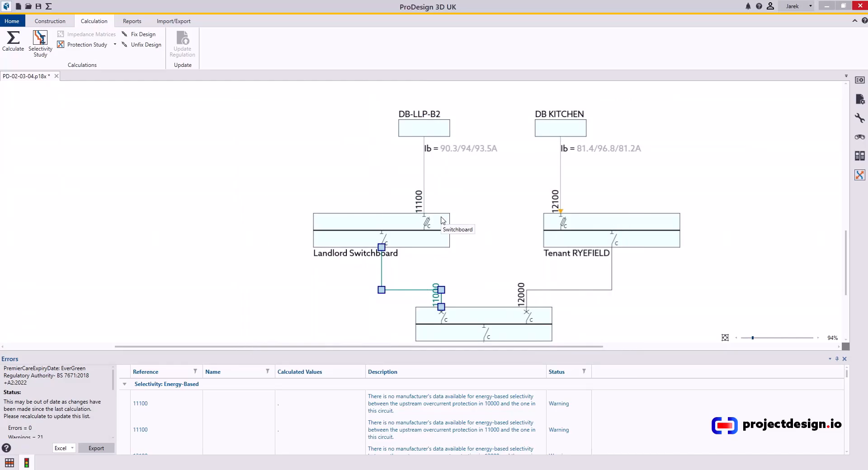
{"action": "mouse_move", "coordinate": [442, 220]}
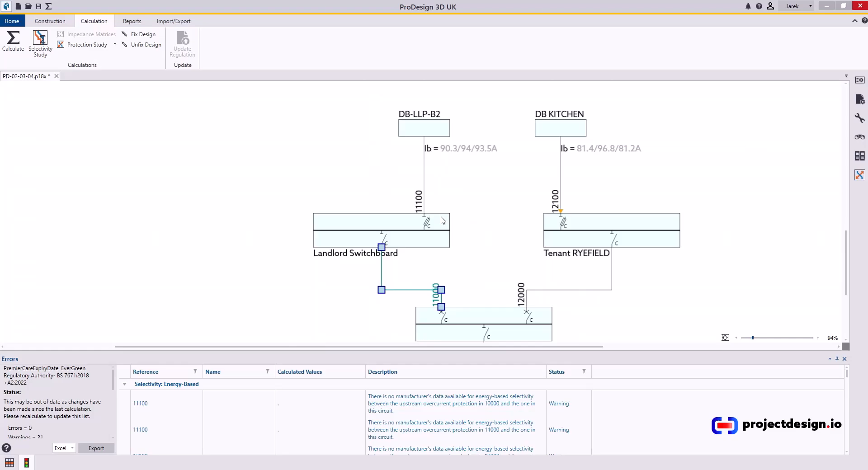
{"action": "mouse_move", "coordinate": [318, 174]}
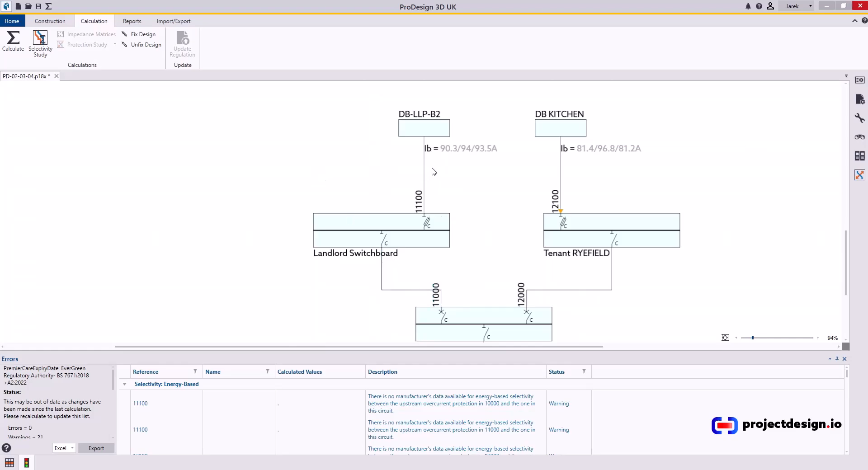
{"action": "mouse_move", "coordinate": [386, 281]}
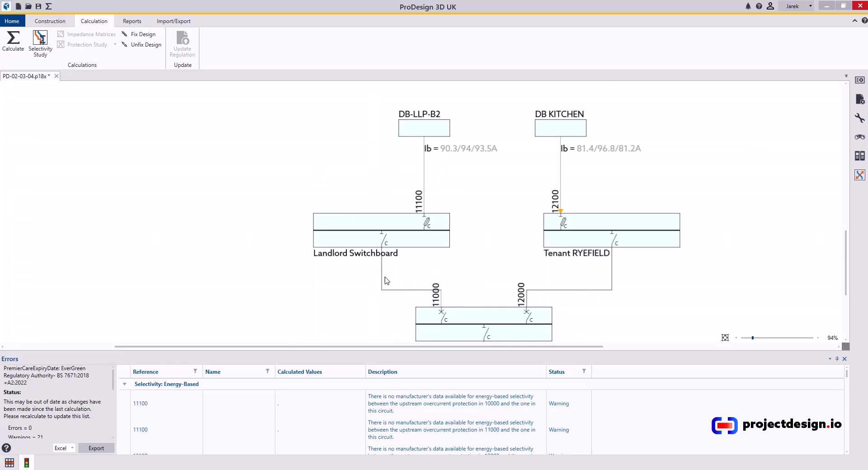
{"action": "mouse_move", "coordinate": [110, 134]}
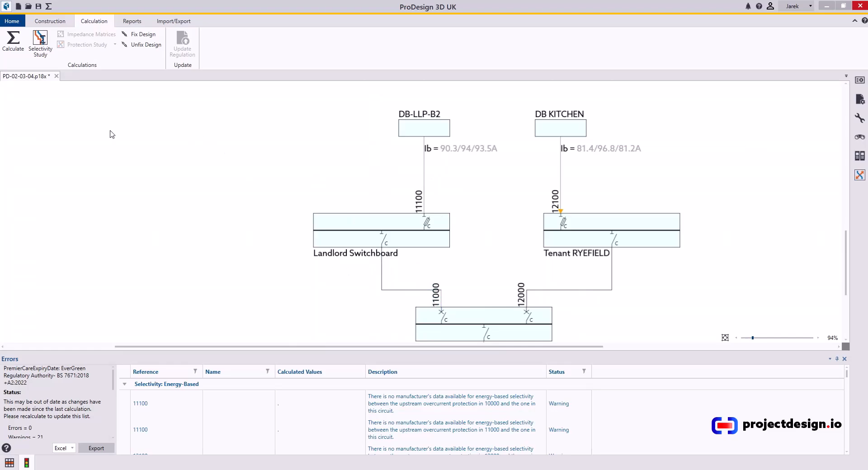
{"action": "mouse_move", "coordinate": [117, 112]}
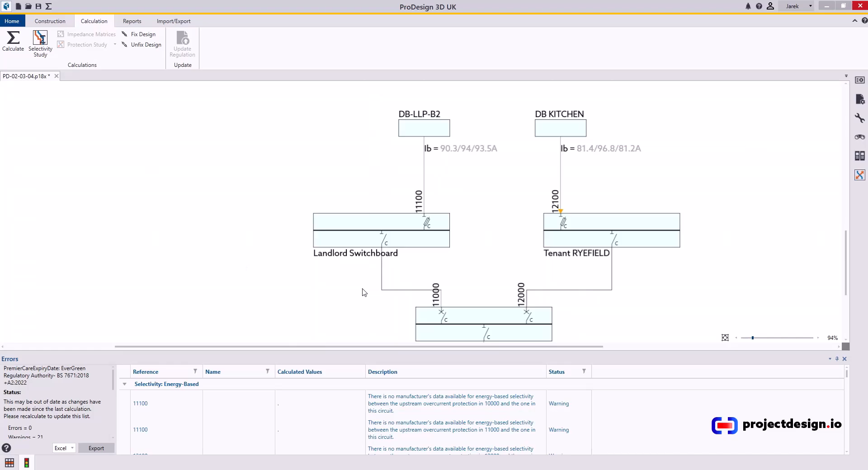
{"action": "mouse_move", "coordinate": [143, 151]}
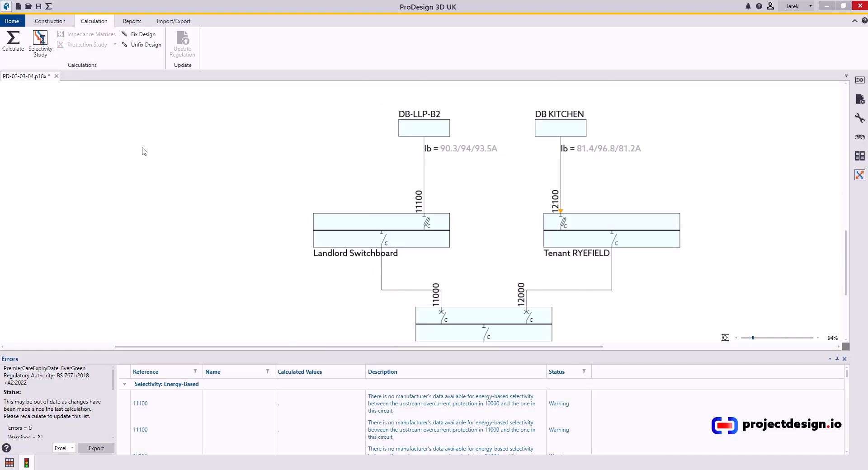
{"action": "mouse_move", "coordinate": [87, 94]}
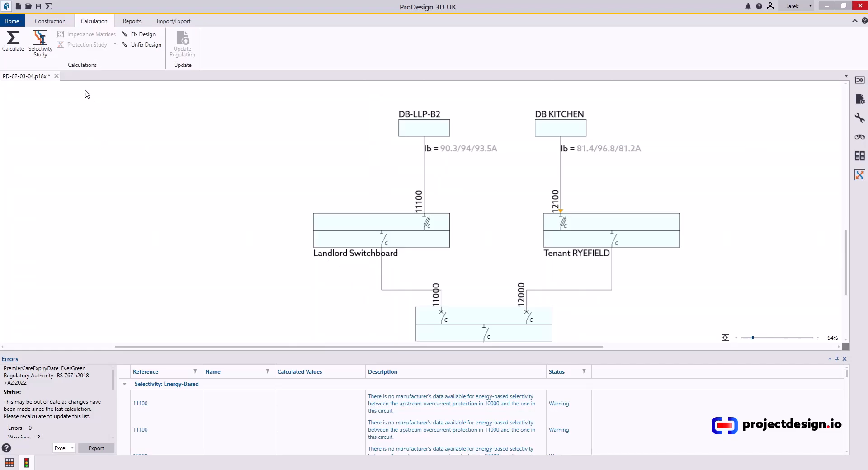
Generate the energy-based selectivity report from the Reports list as a PDF
{"action": "left_click", "coordinate": [132, 21]}
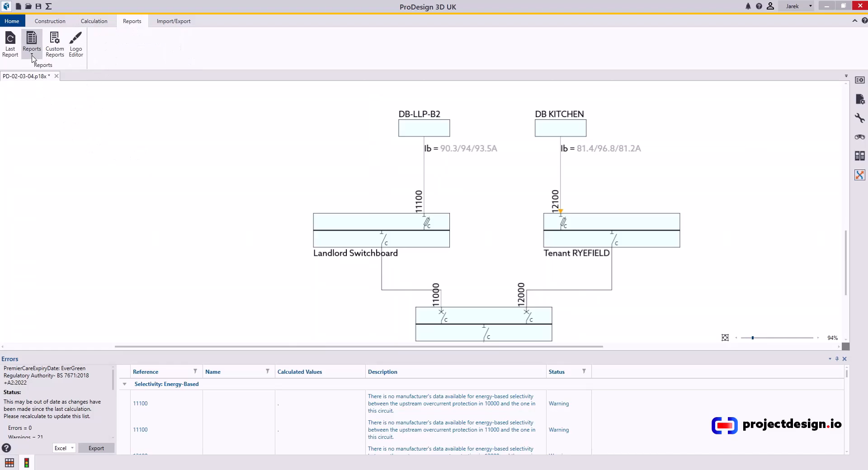
{"action": "left_click", "coordinate": [32, 43]}
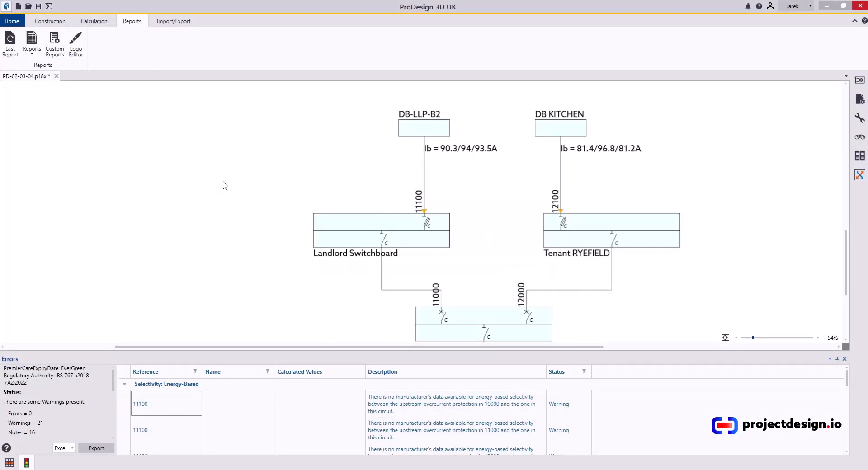
{"action": "left_click", "coordinate": [32, 44]}
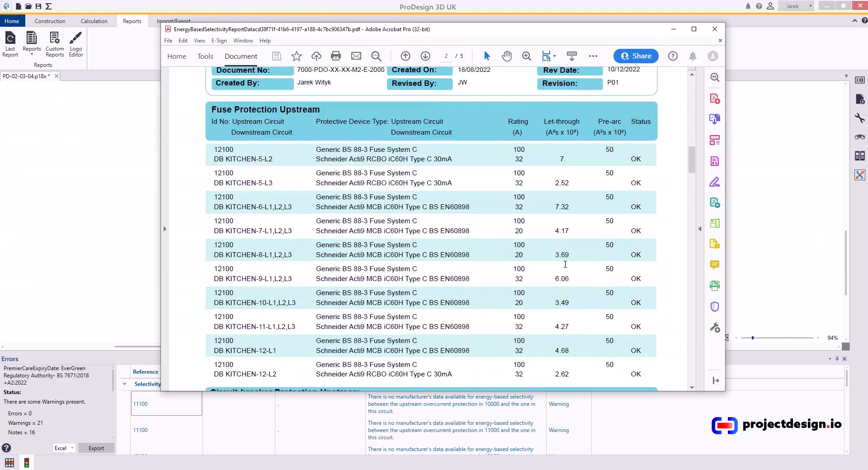
Review the circuit-breaker section showing 10000 selective with 11000 and 12000
{"action": "scroll", "scroll_direction": "down", "scroll_amount": 3}
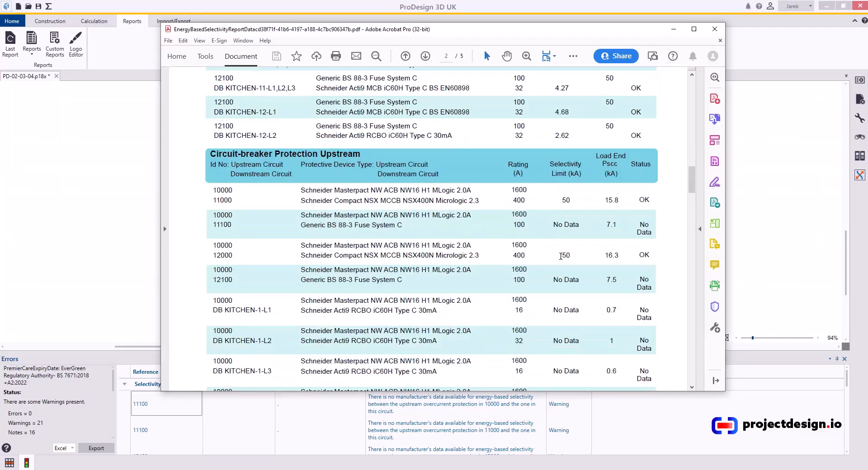
{"action": "mouse_move", "coordinate": [397, 216]}
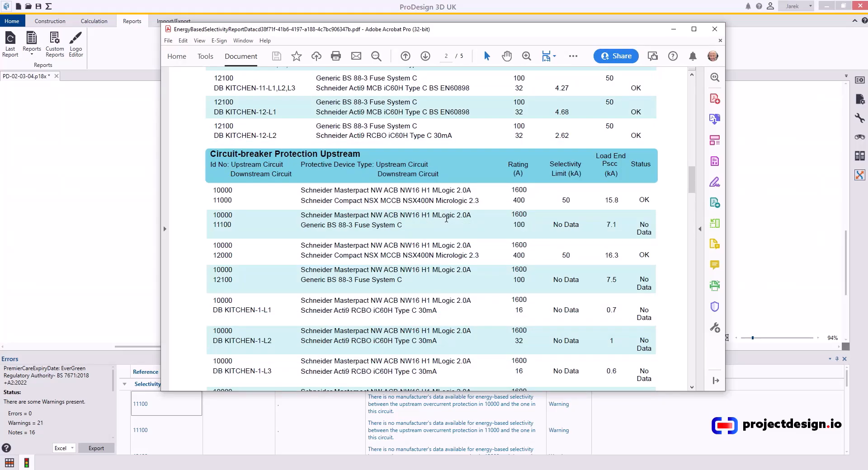
{"action": "mouse_move", "coordinate": [423, 242]}
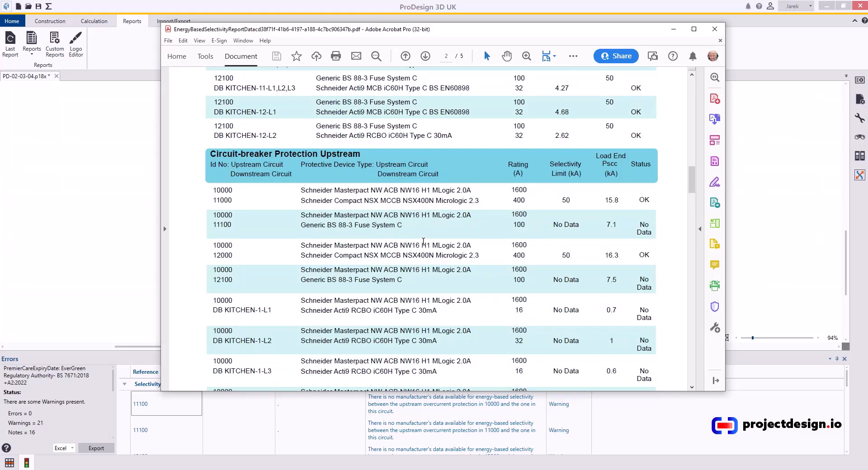
{"action": "scroll", "scroll_direction": "down", "scroll_amount": 3}
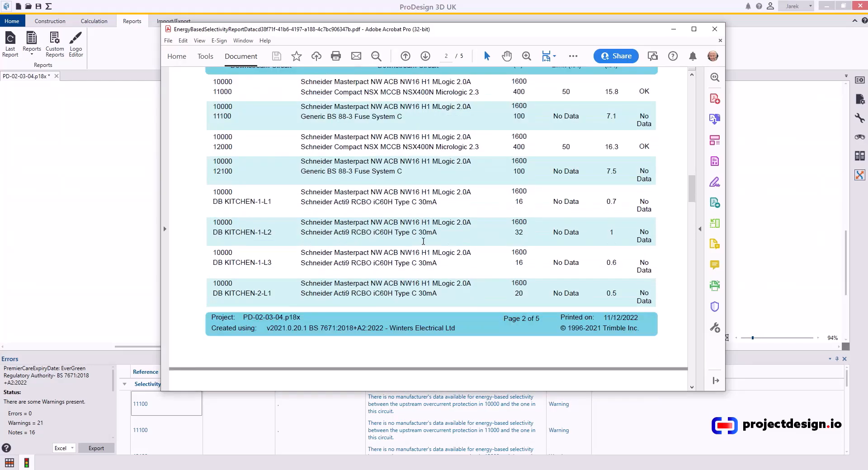
{"action": "scroll", "scroll_direction": "up", "scroll_amount": 3}
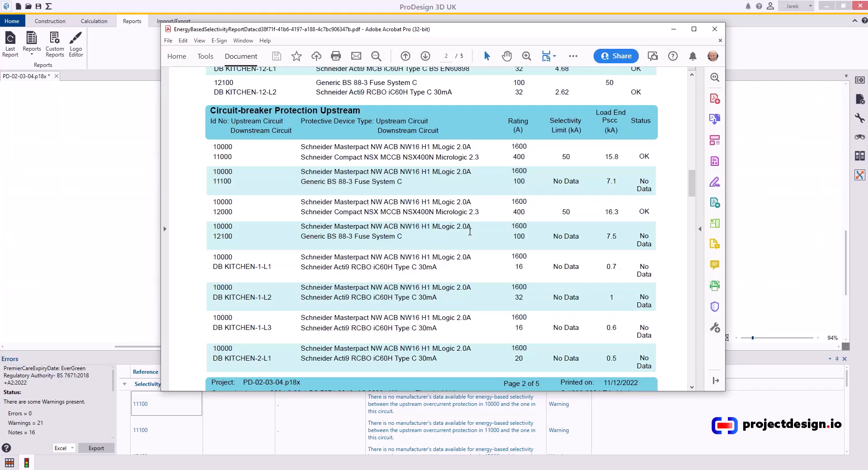
{"action": "mouse_move", "coordinate": [482, 235]}
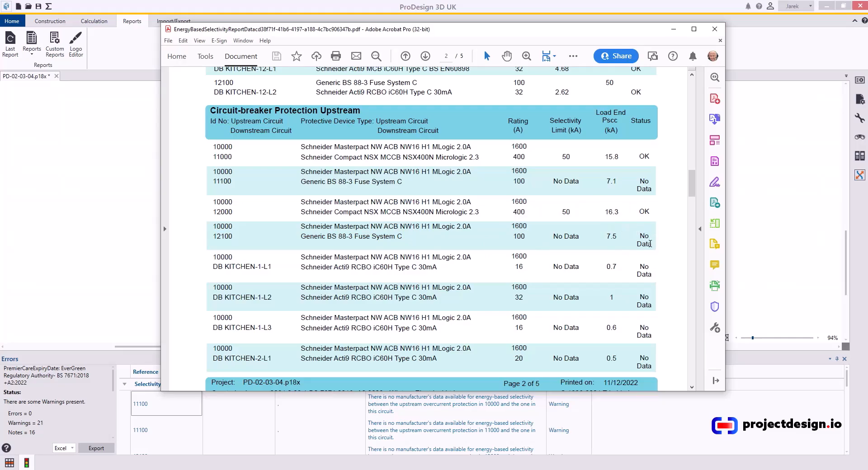
{"action": "mouse_move", "coordinate": [576, 31]}
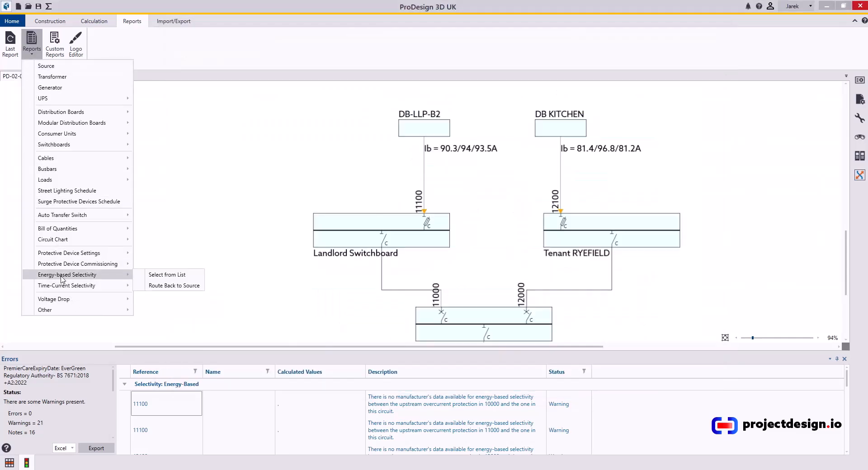
Regenerate the energy-based selectivity report for chosen DB KITCHEN circuits, excluding 11100, 12100 and 1-L1 to 2-L1
{"action": "left_click", "coordinate": [166, 275]}
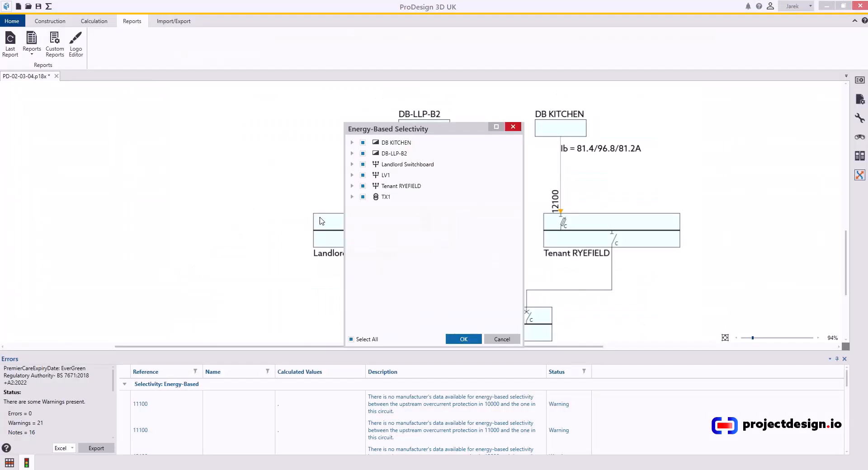
{"action": "left_click", "coordinate": [386, 196]}
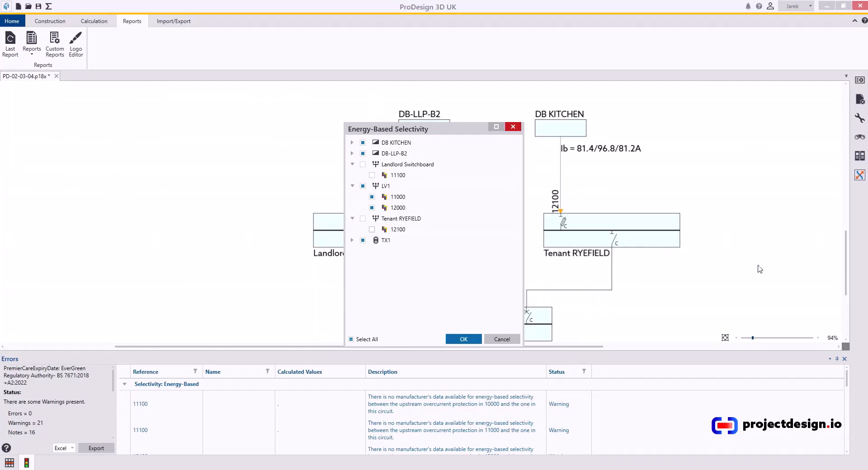
{"action": "left_click", "coordinate": [352, 142]}
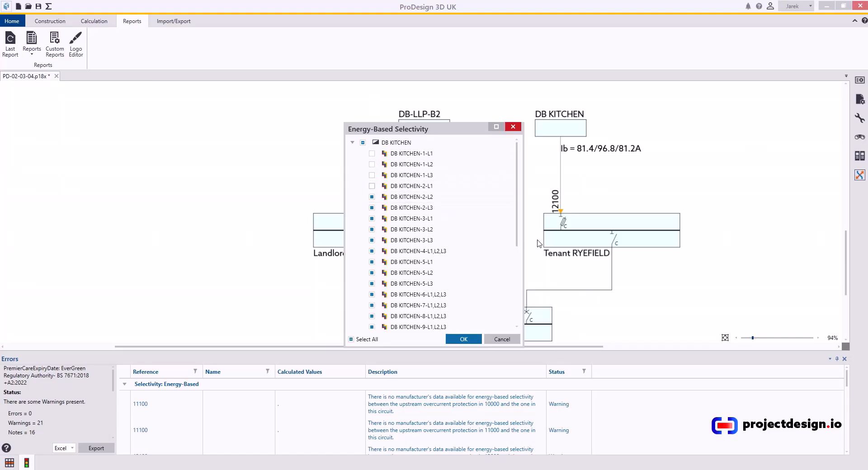
{"action": "mouse_move", "coordinate": [407, 198]}
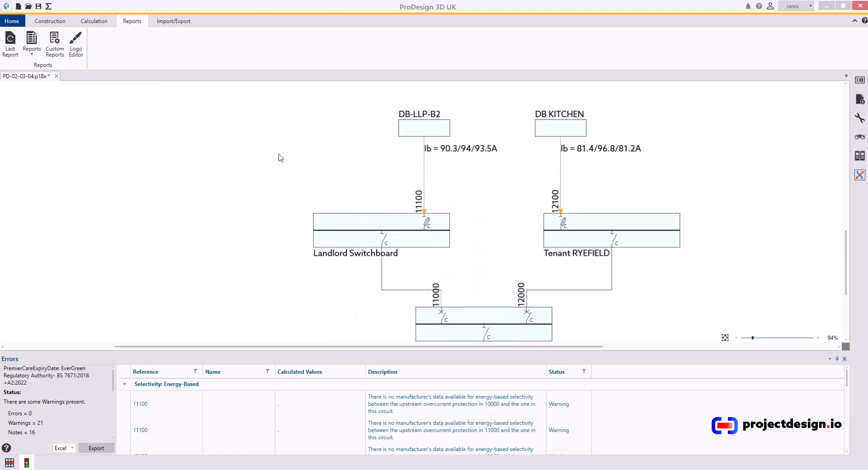
{"action": "left_click", "coordinate": [32, 43]}
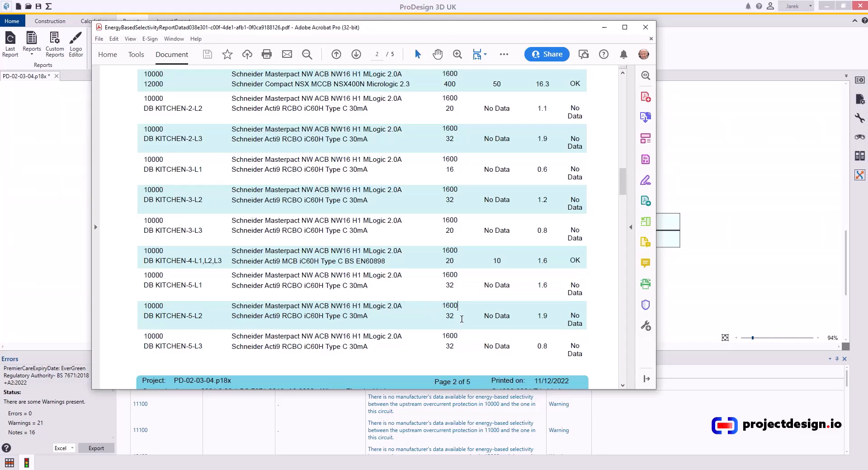
{"action": "mouse_move", "coordinate": [409, 133]}
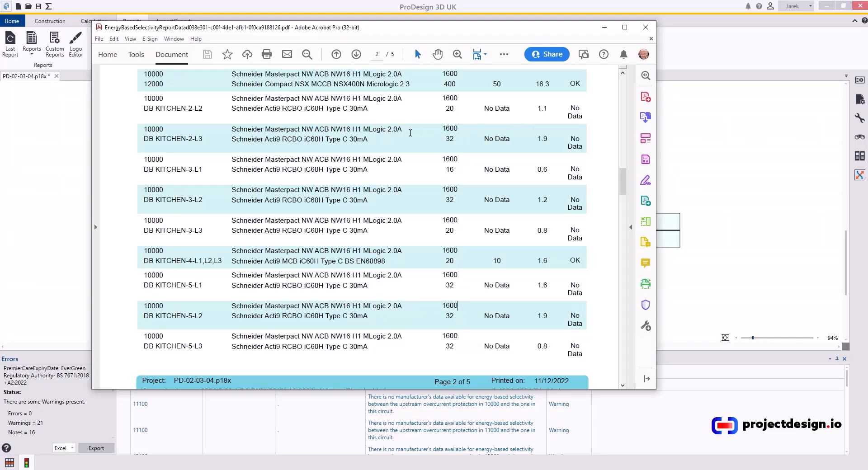
{"action": "mouse_move", "coordinate": [570, 307]}
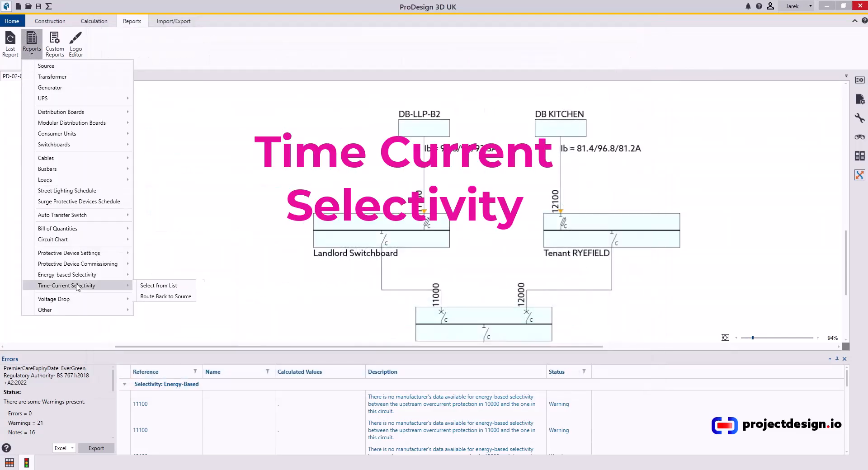
Produce the three-page time-current selectivity report, review it and close Acrobat
{"action": "left_click", "coordinate": [157, 292]}
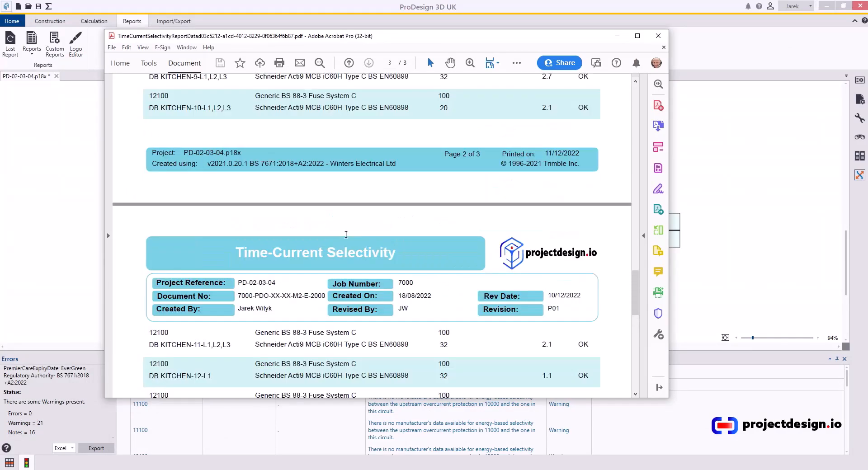
{"action": "mouse_move", "coordinate": [633, 49]}
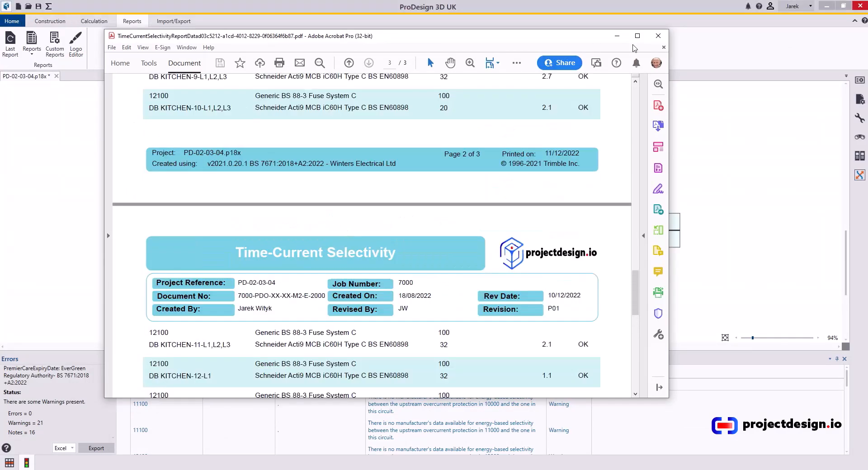
{"action": "mouse_move", "coordinate": [658, 36]}
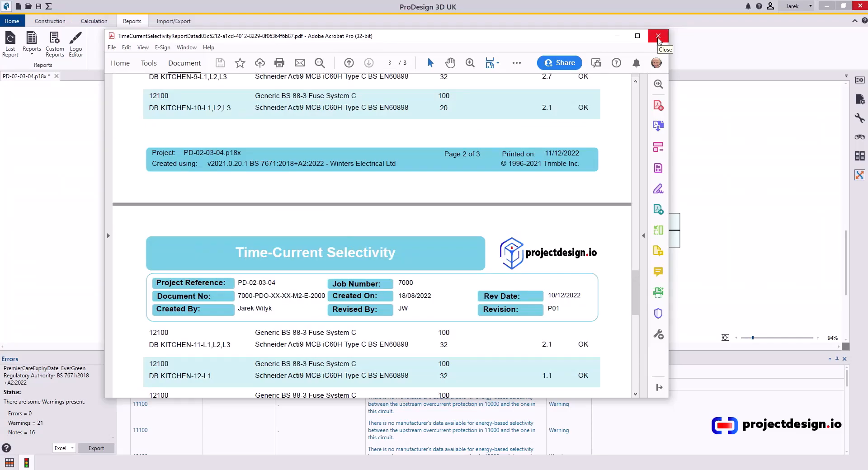
{"action": "left_click", "coordinate": [658, 36]}
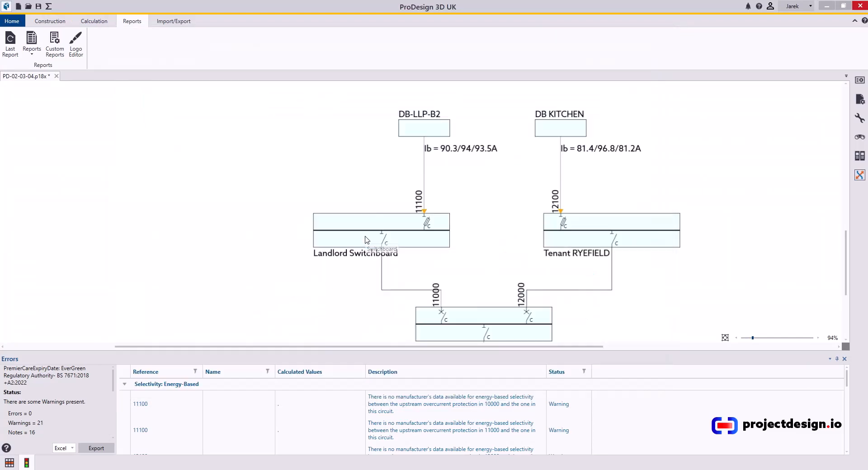
{"action": "mouse_move", "coordinate": [294, 203]}
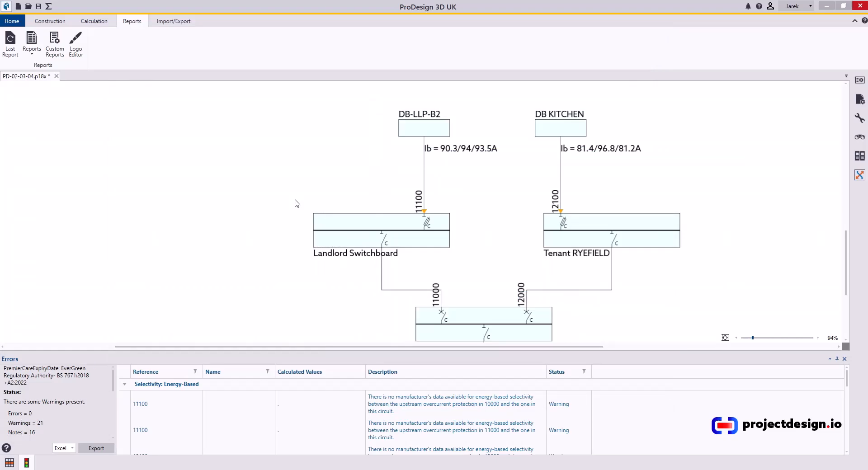
{"action": "mouse_move", "coordinate": [93, 20]}
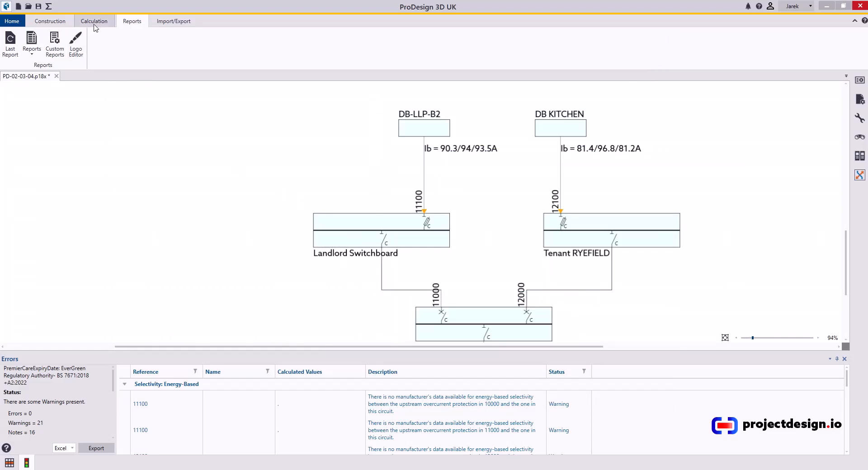
{"action": "left_click", "coordinate": [93, 21]}
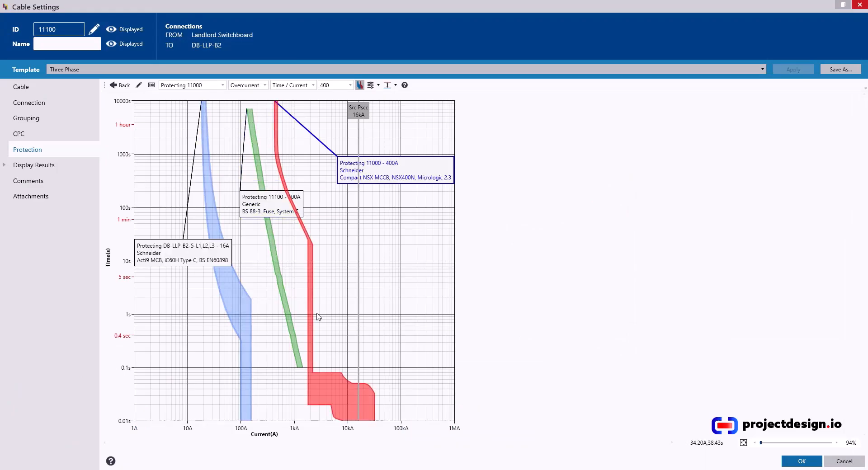
{"action": "mouse_move", "coordinate": [531, 223]}
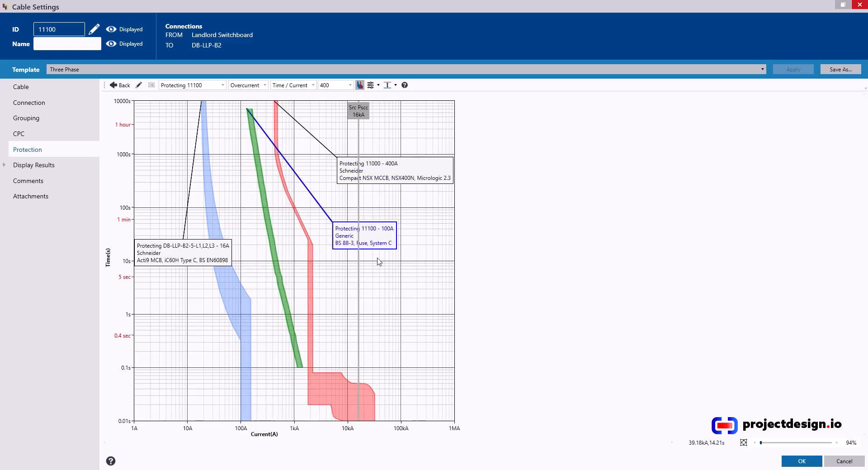
{"action": "mouse_move", "coordinate": [403, 227]}
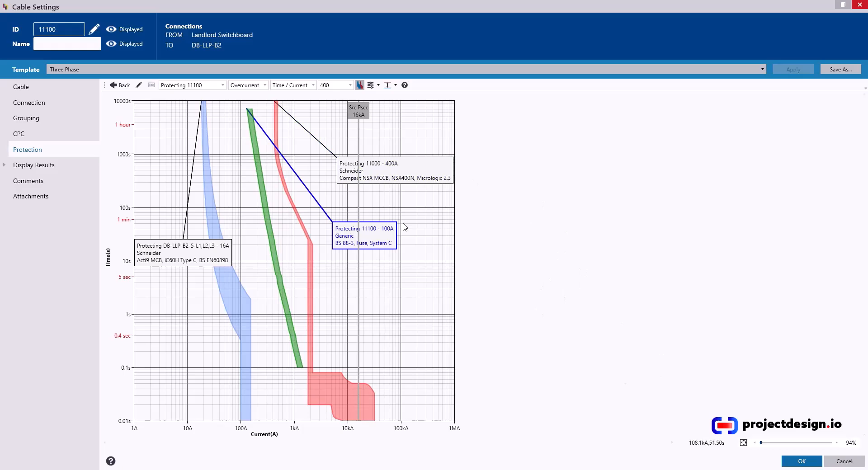
{"action": "mouse_move", "coordinate": [587, 295]}
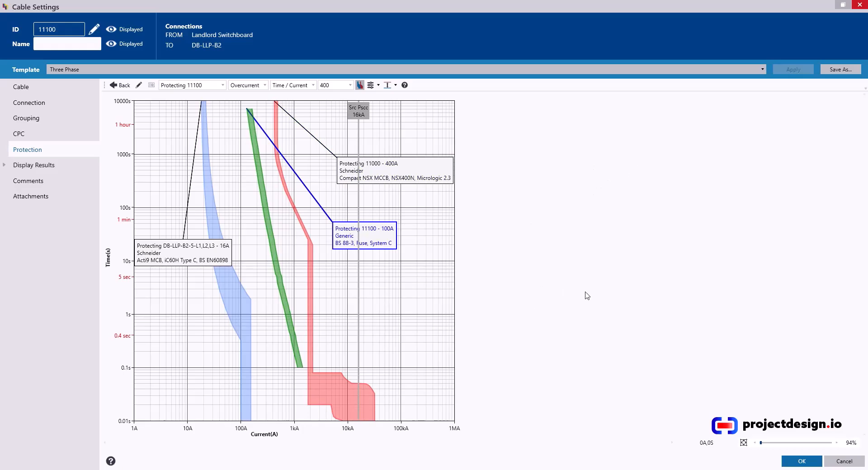
{"action": "mouse_move", "coordinate": [606, 206]}
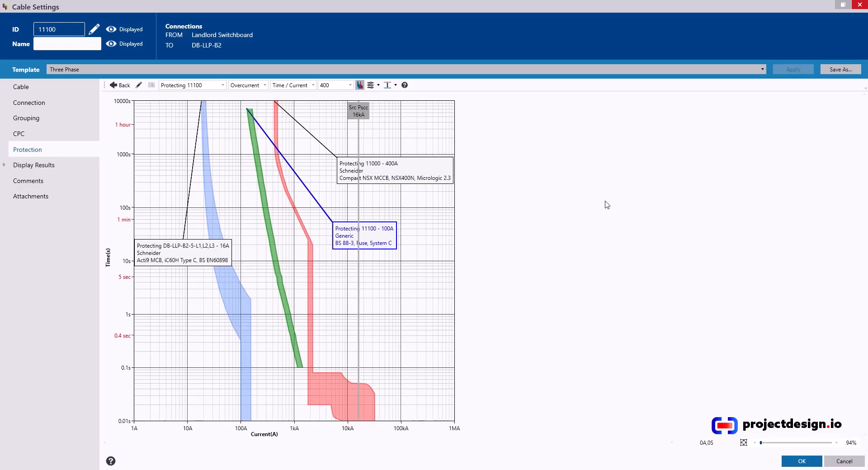
{"action": "mouse_move", "coordinate": [493, 287]}
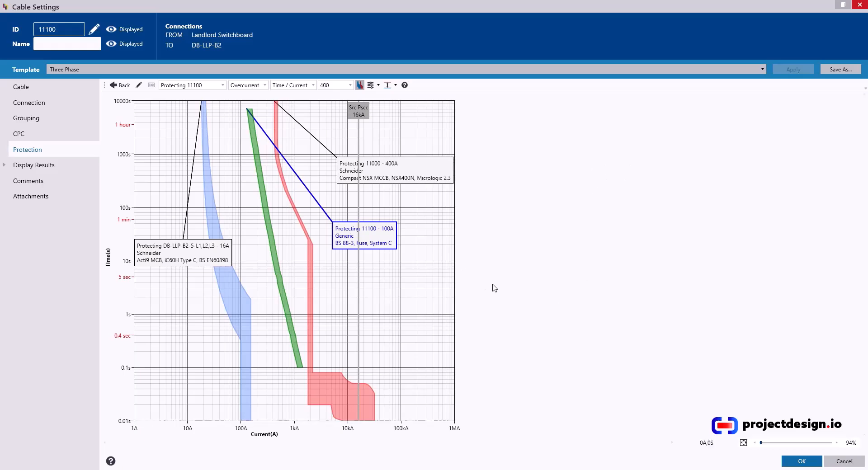
Confirm cable 11100's settings with OK after reviewing its time/current curves
{"action": "left_click", "coordinate": [800, 461]}
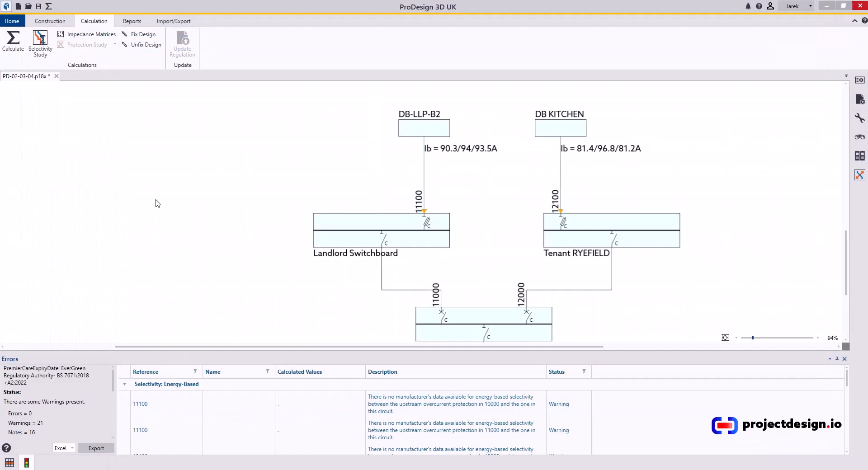
Zoom out to view the whole schematic saved as PD-02-03-05.p18x
{"action": "scroll", "scroll_direction": "down", "scroll_amount": 3}
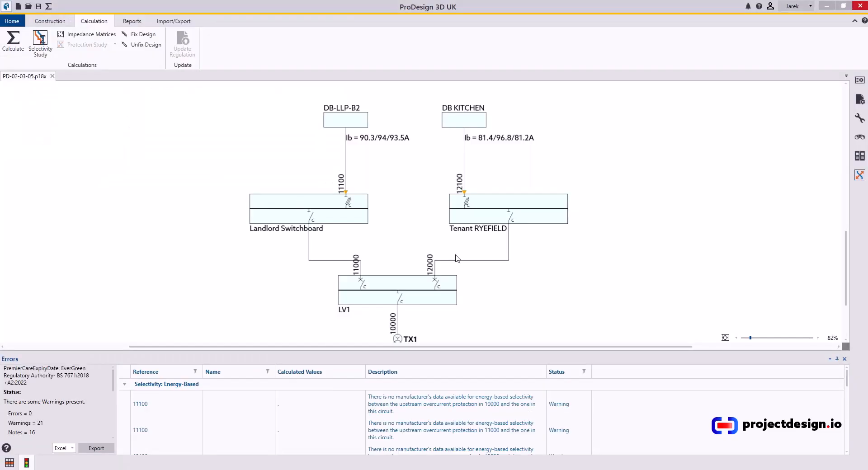
{"action": "mouse_move", "coordinate": [475, 258]}
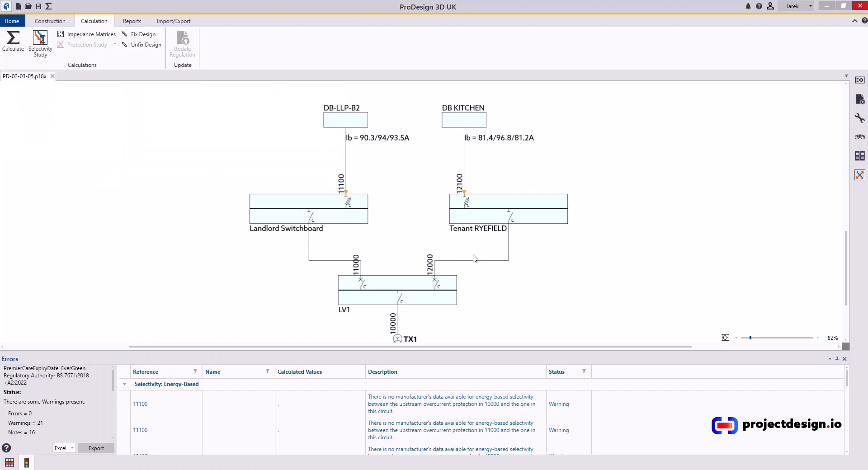
{"action": "mouse_move", "coordinate": [621, 193]}
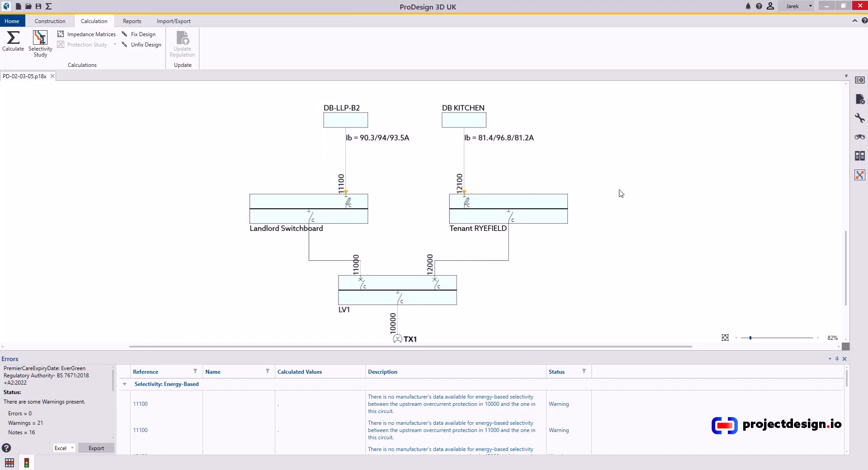